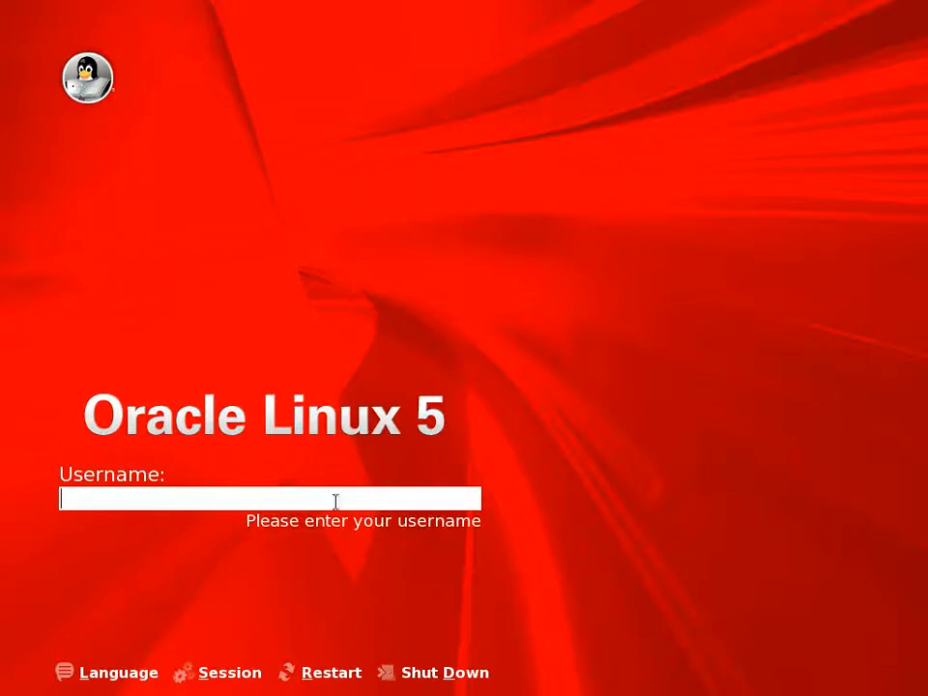
# Sign in as root at the Oracle Linux 5 GDM login screen
pyautogui.write('roo')
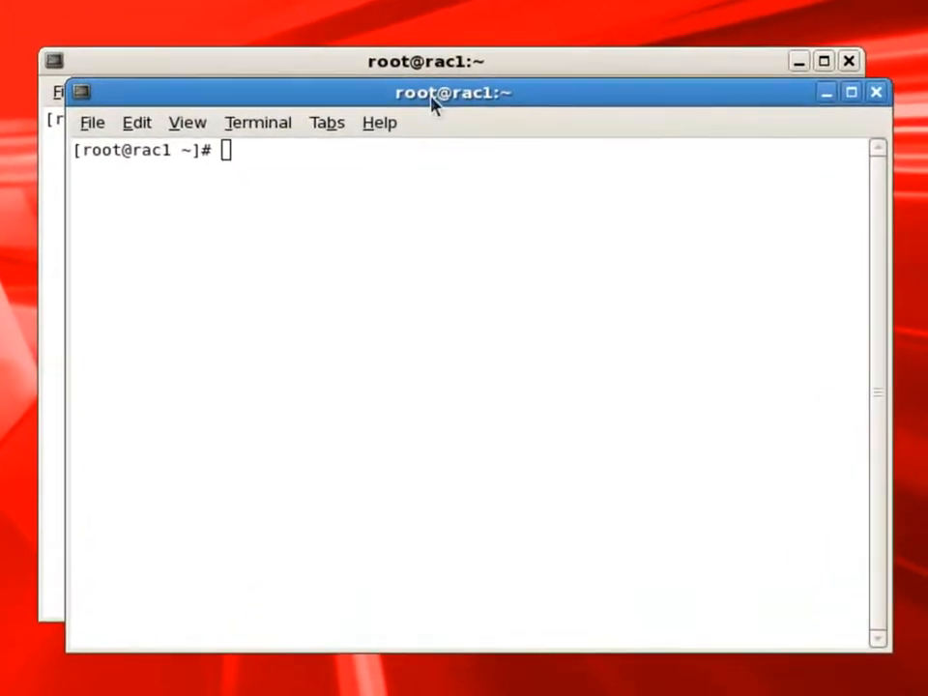
# Confirm the node is rac1 and check that the ASM driver is loaded and mounted
pyautogui.write('s')
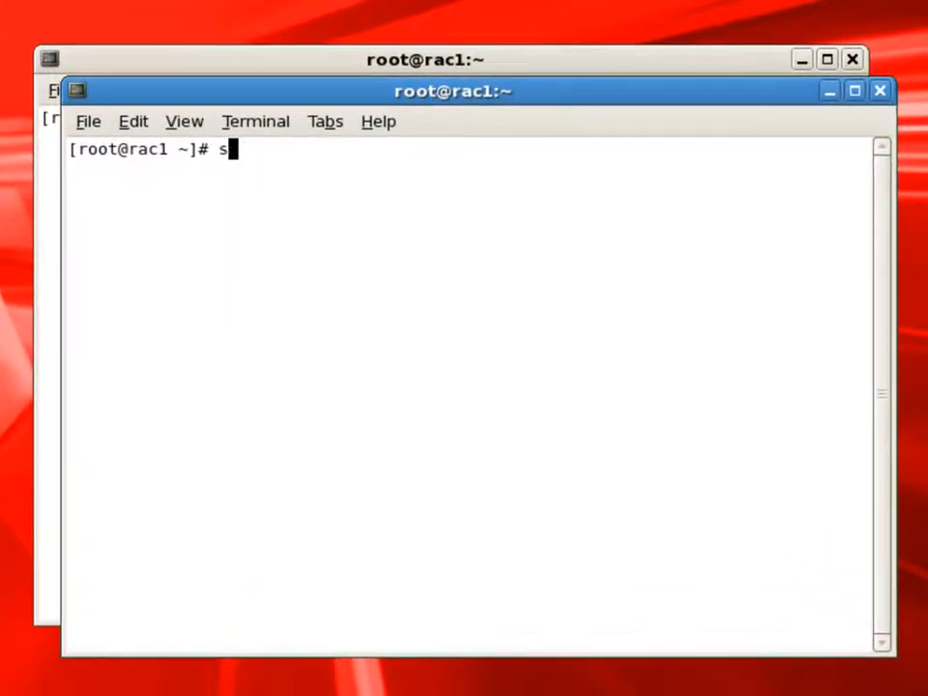
pyautogui.write('sh rac')
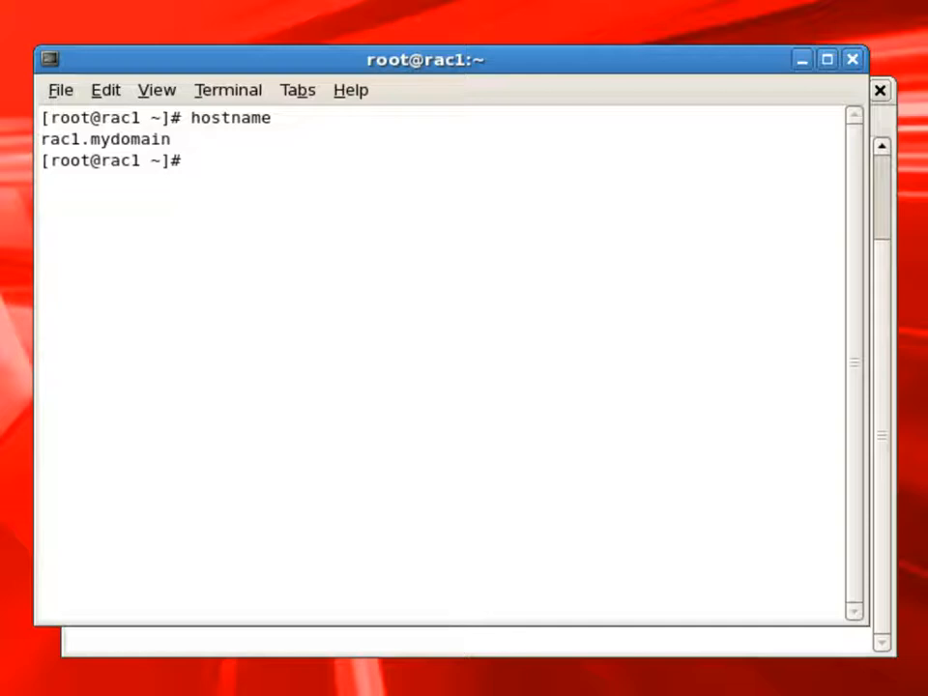
pyautogui.write('o')
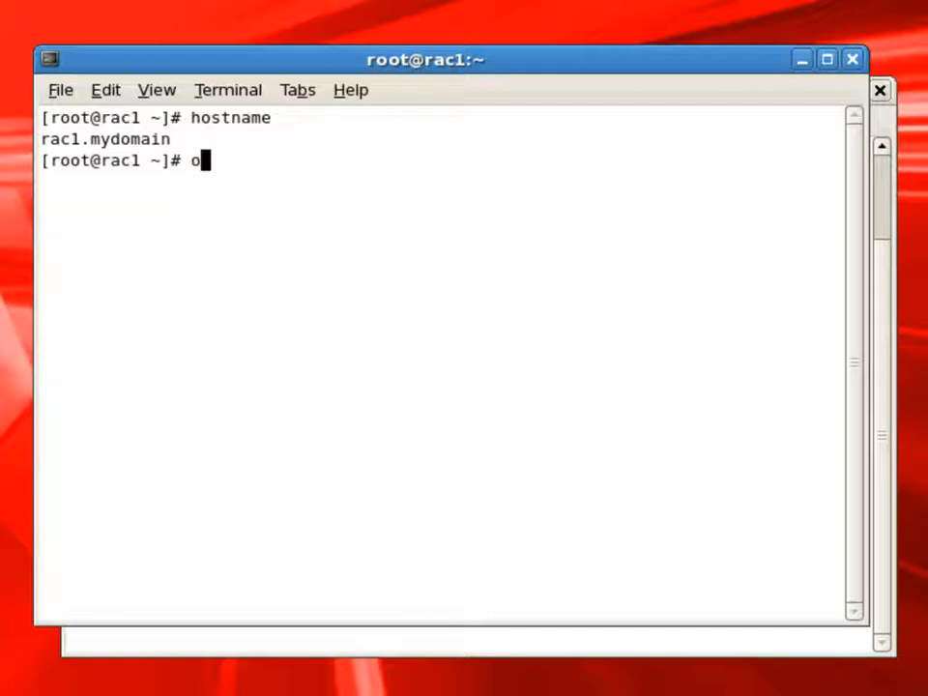
pyautogui.write('racleasm s')
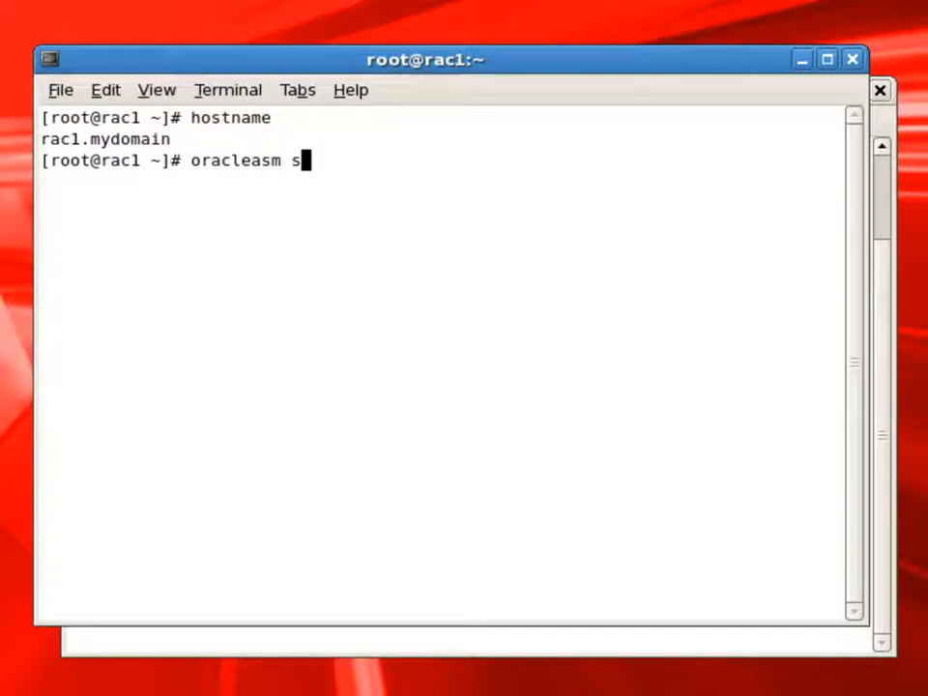
pyautogui.press('Return')
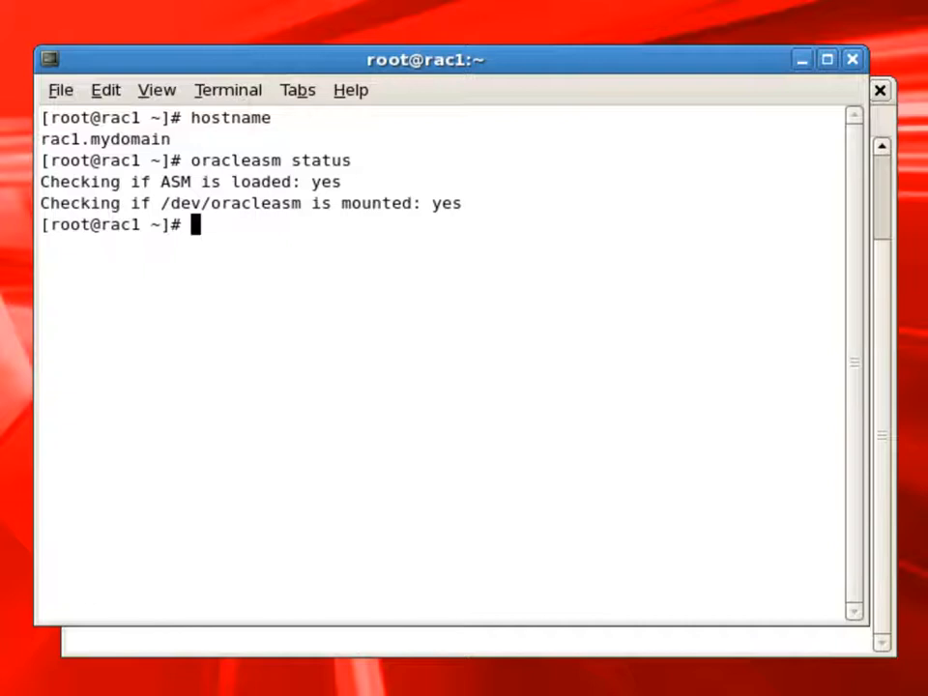
# Rescan and list ASM disks (none yet), then list the /dev/sd* devices sda–sdd
pyautogui.write('oracle')
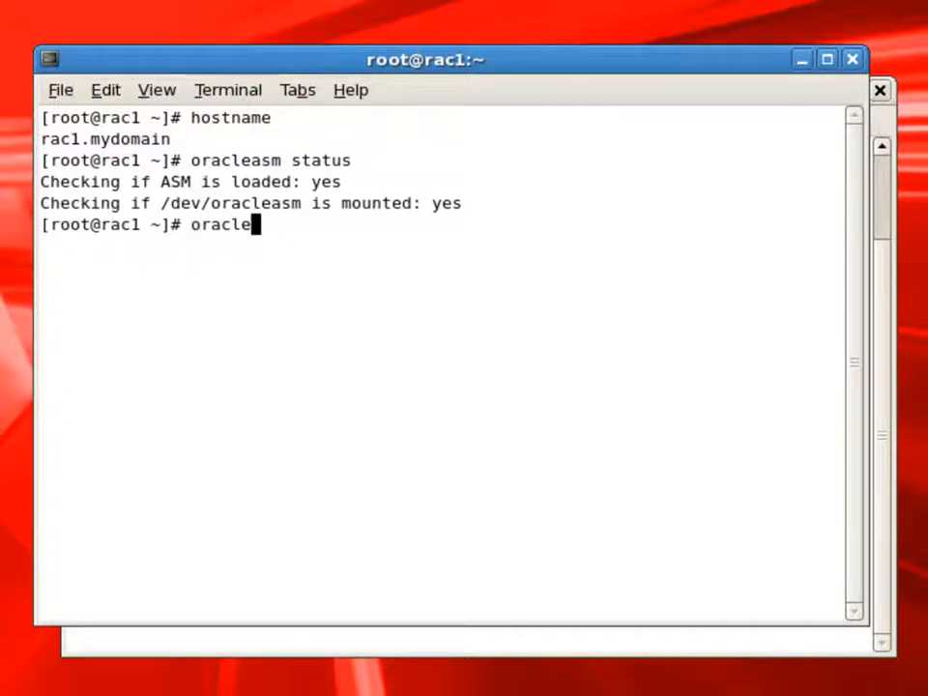
pyautogui.write('asm scandisks')
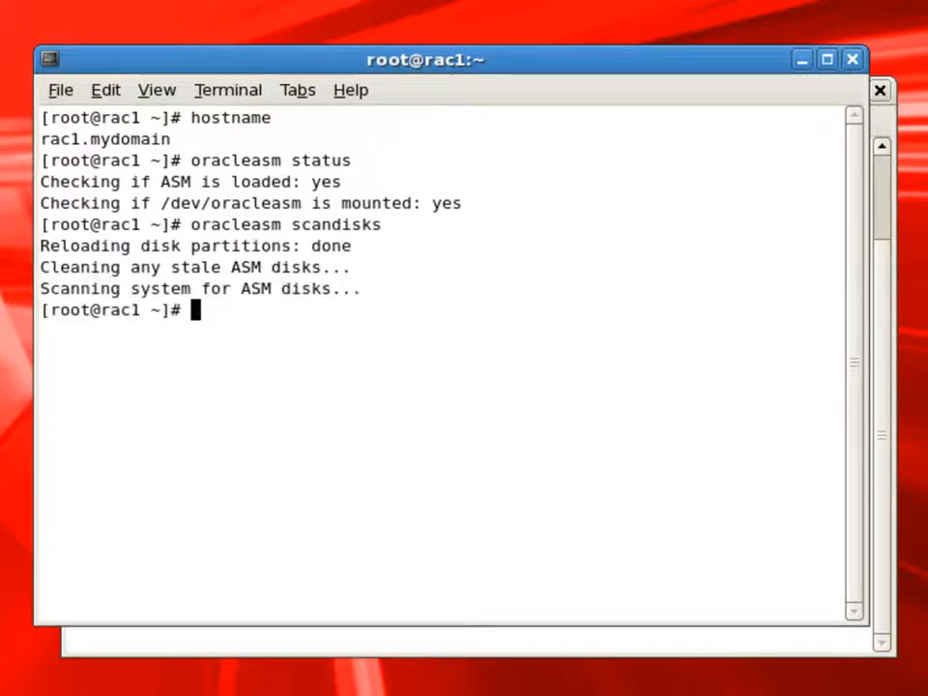
pyautogui.write('oracleasm')
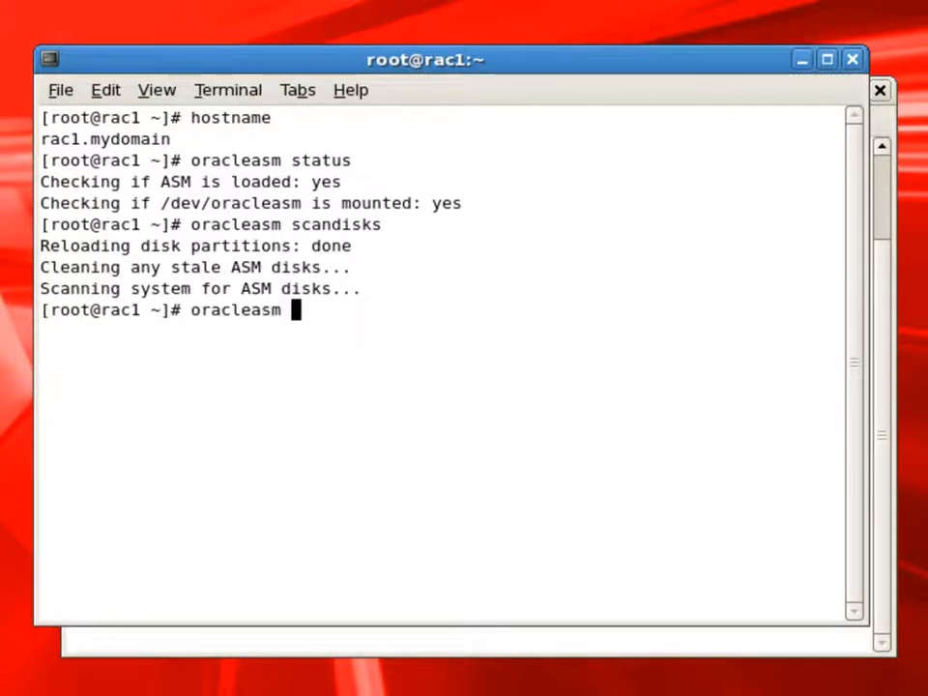
pyautogui.write('listdisk')
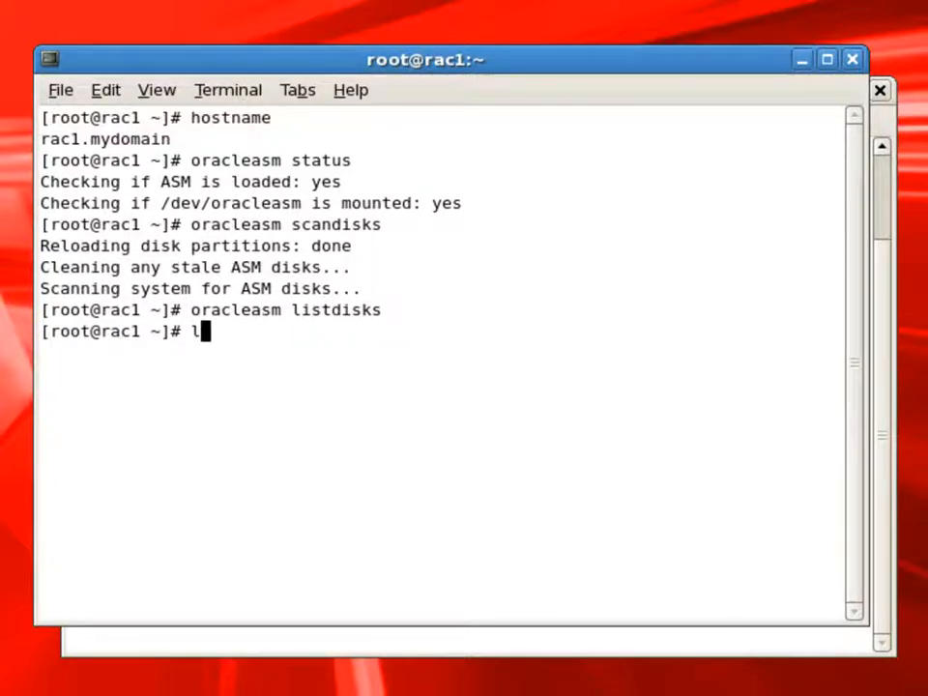
pyautogui.write('s /dev')
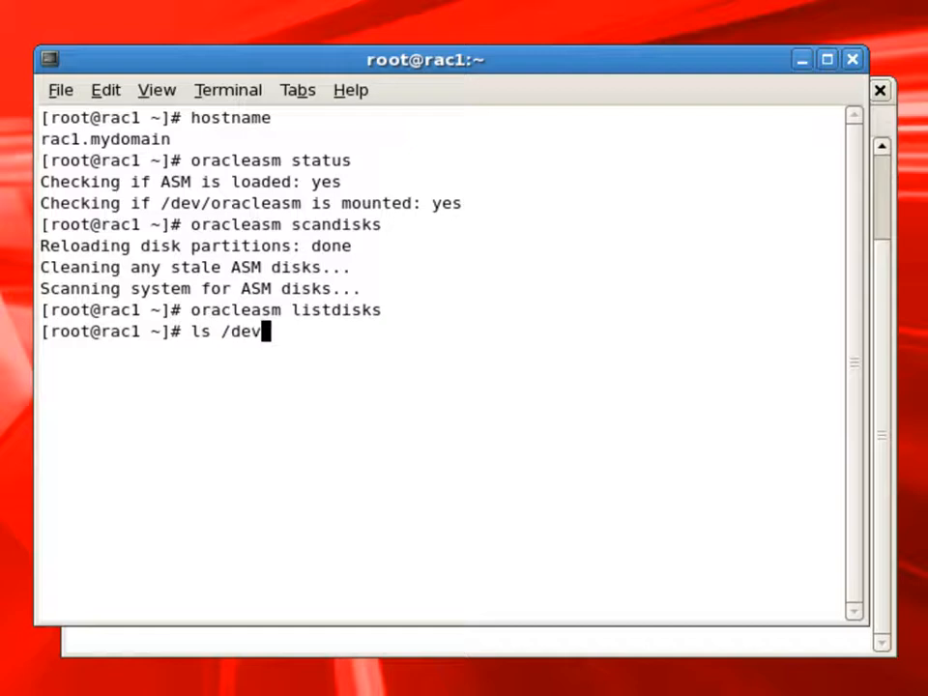
pyautogui.write('/sd*')
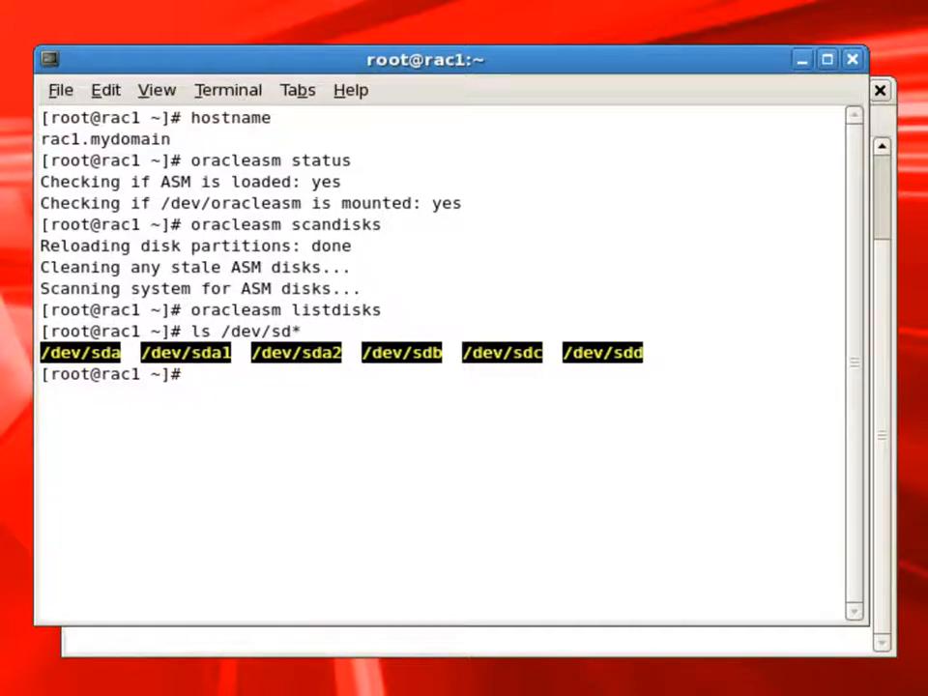
# Start fdisk on /dev/sdb and show its current empty partition table
pyautogui.write('fdisk')
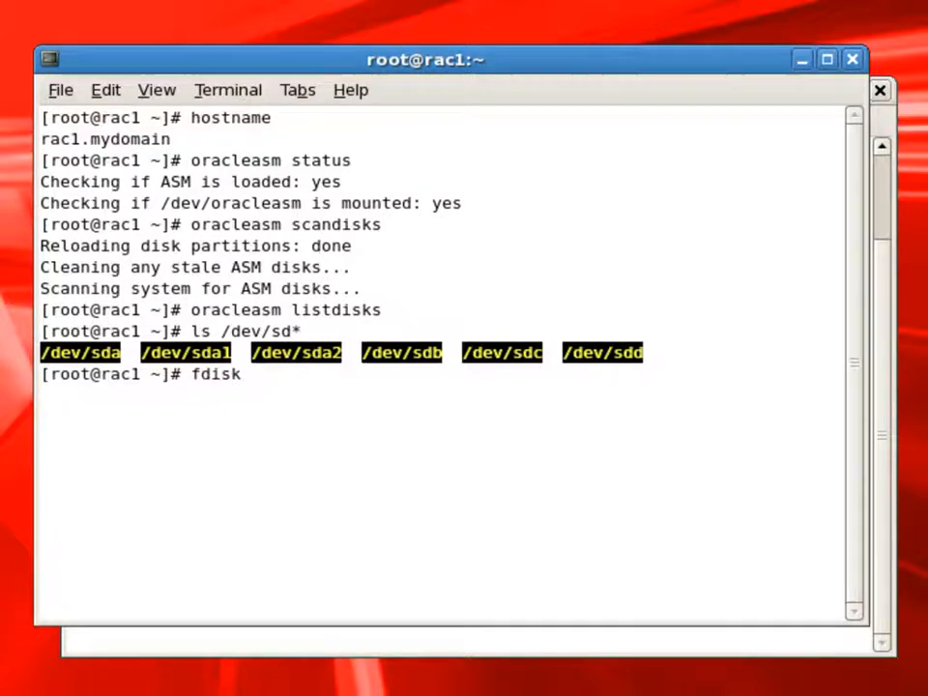
pyautogui.write('/dev')
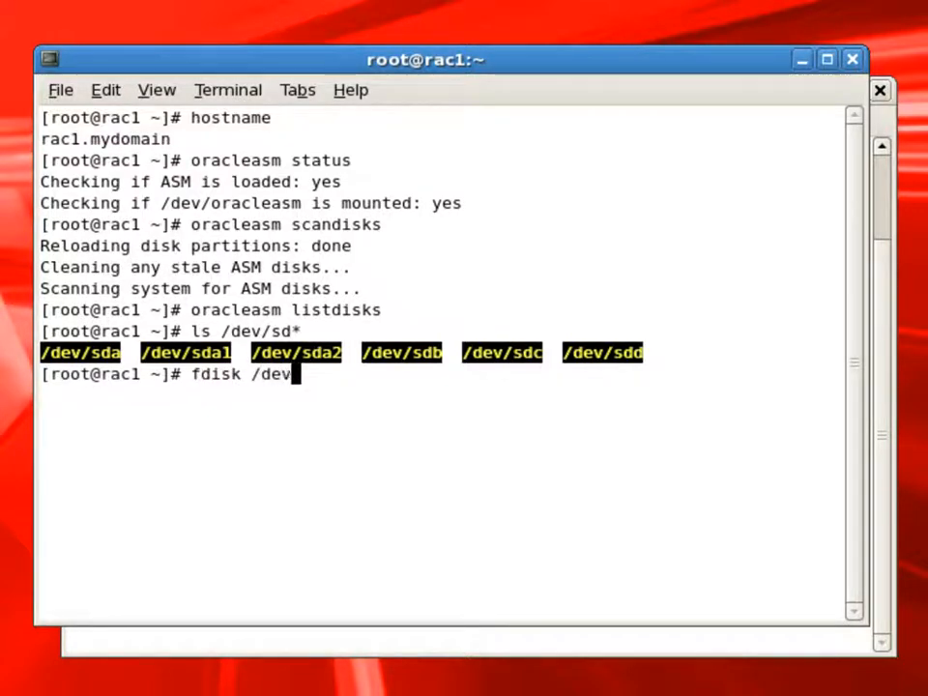
pyautogui.write('sdb')
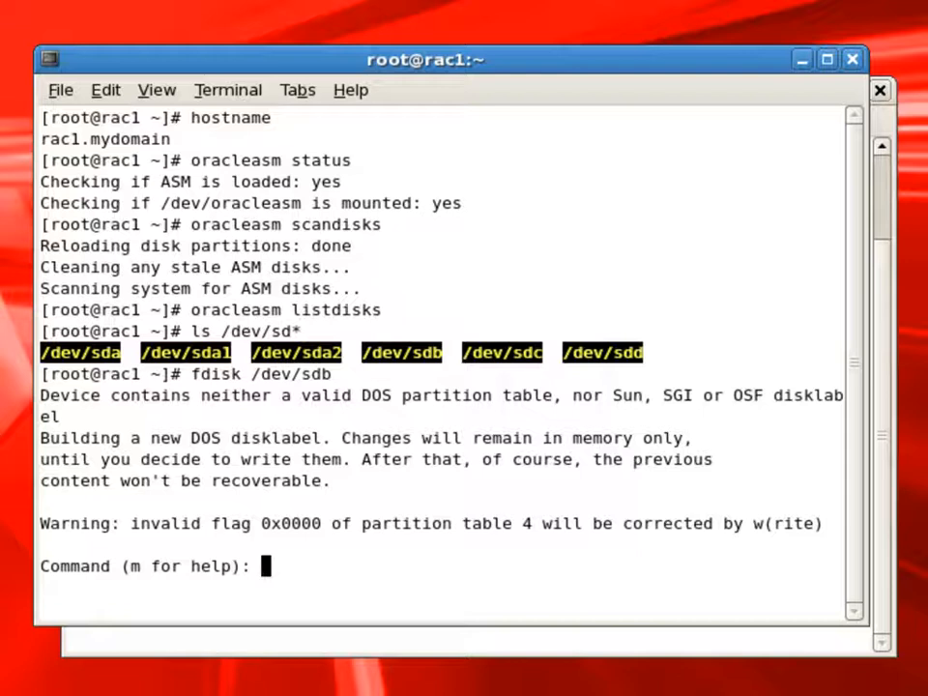
pyautogui.write('p')
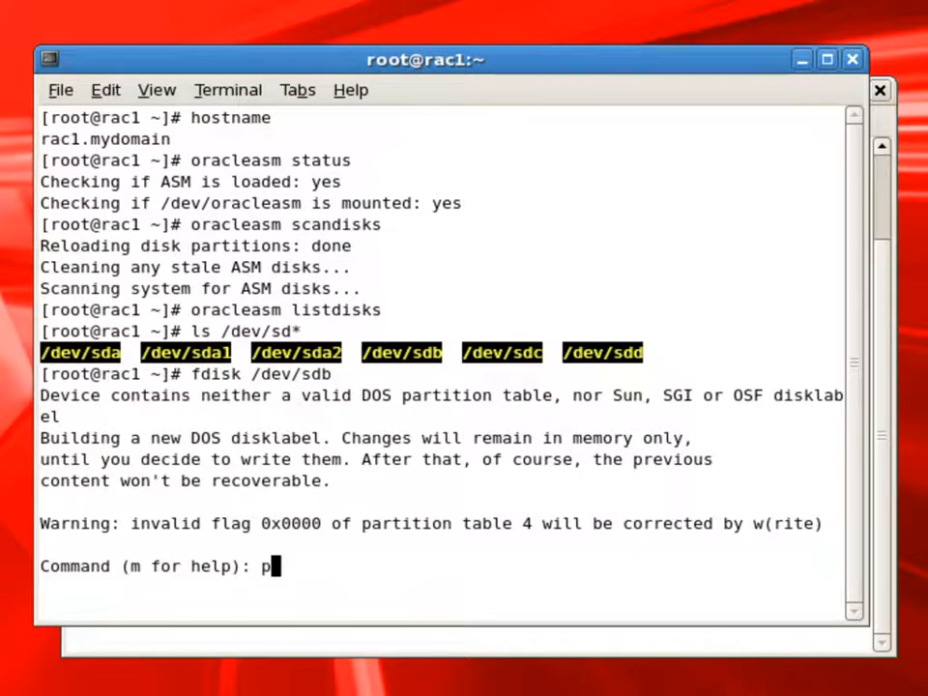
pyautogui.press('Return')
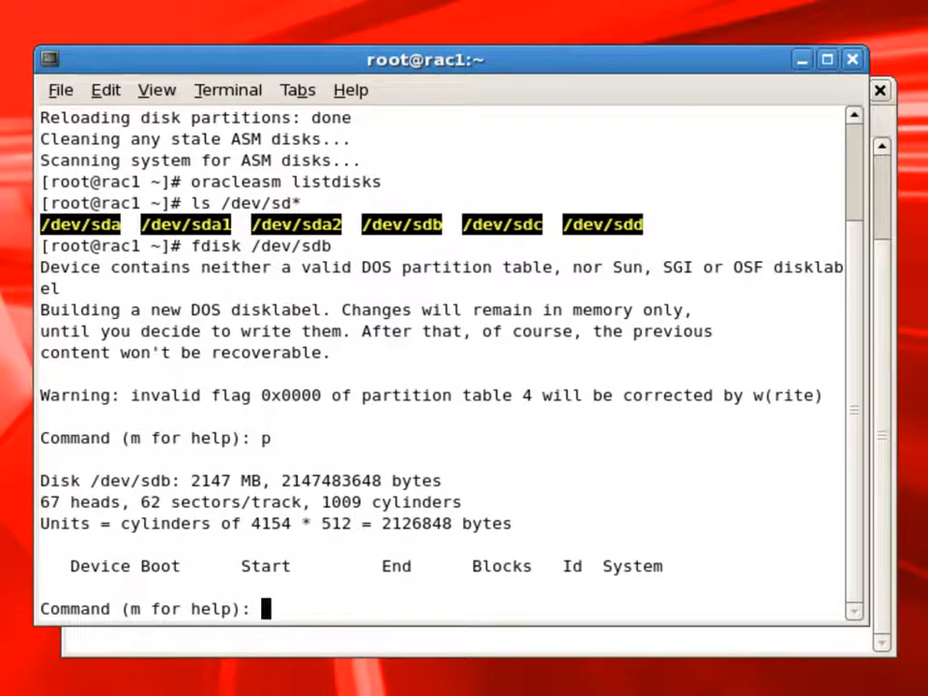
# Create primary partition 1 spanning all of sdb, write the table, and start fdisk on /dev/sdc
pyautogui.write('n')
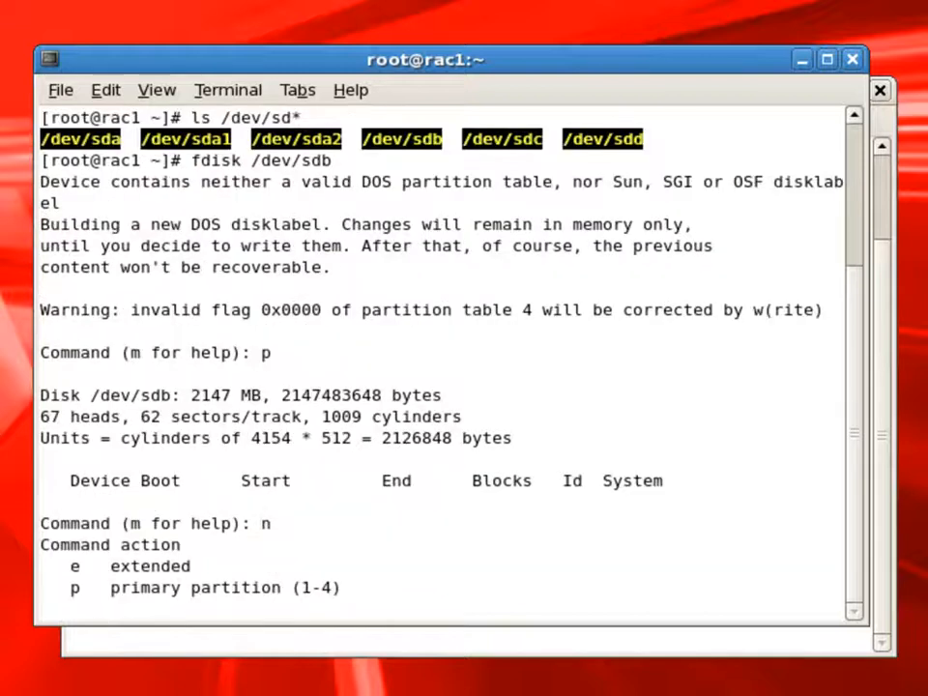
pyautogui.write('p')
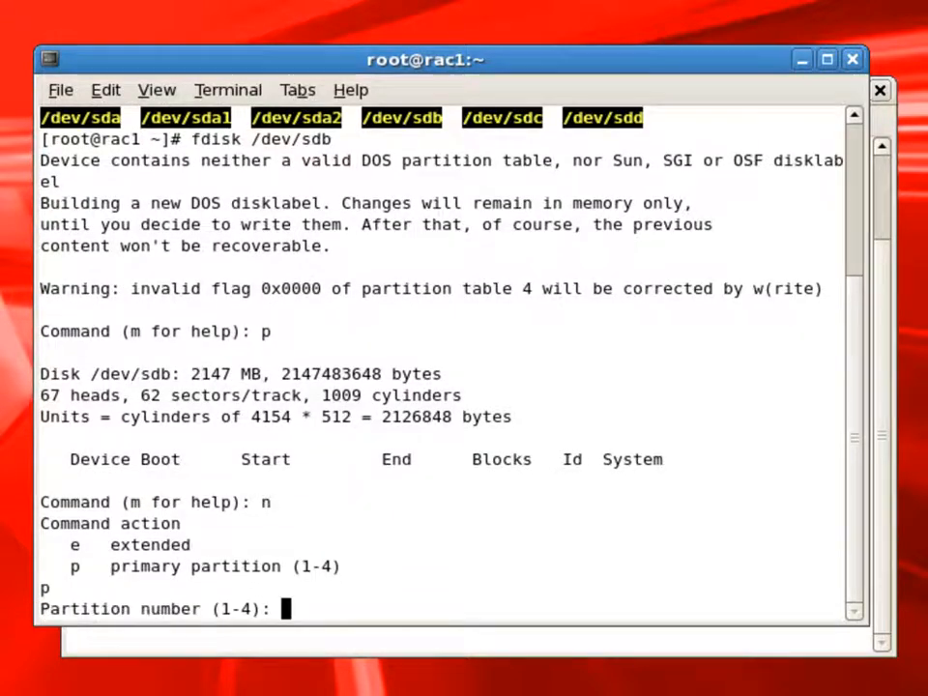
pyautogui.write('1')
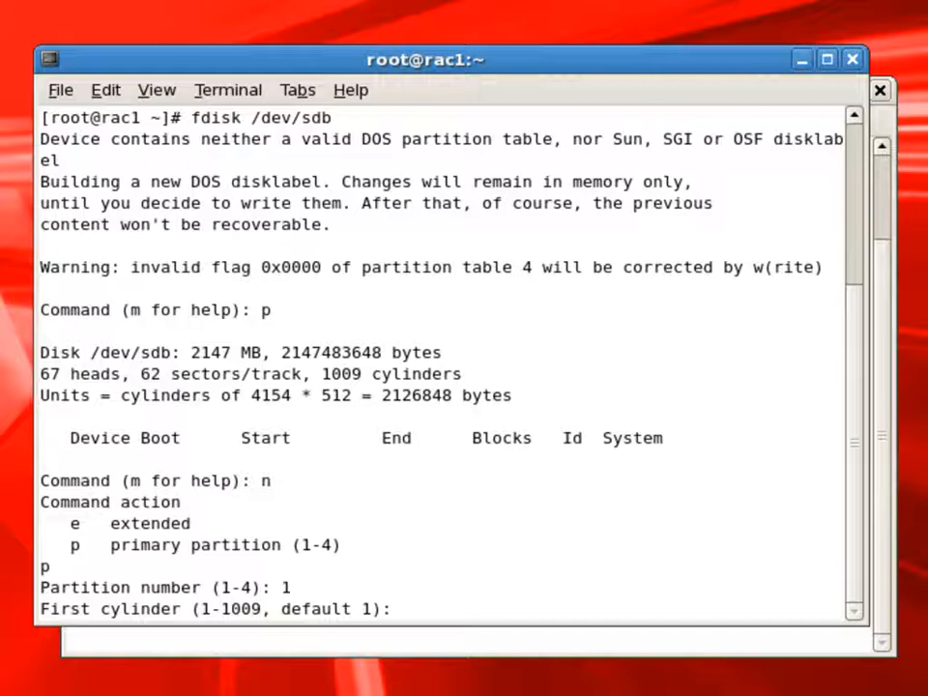
pyautogui.press('Return')
pyautogui.write('p')
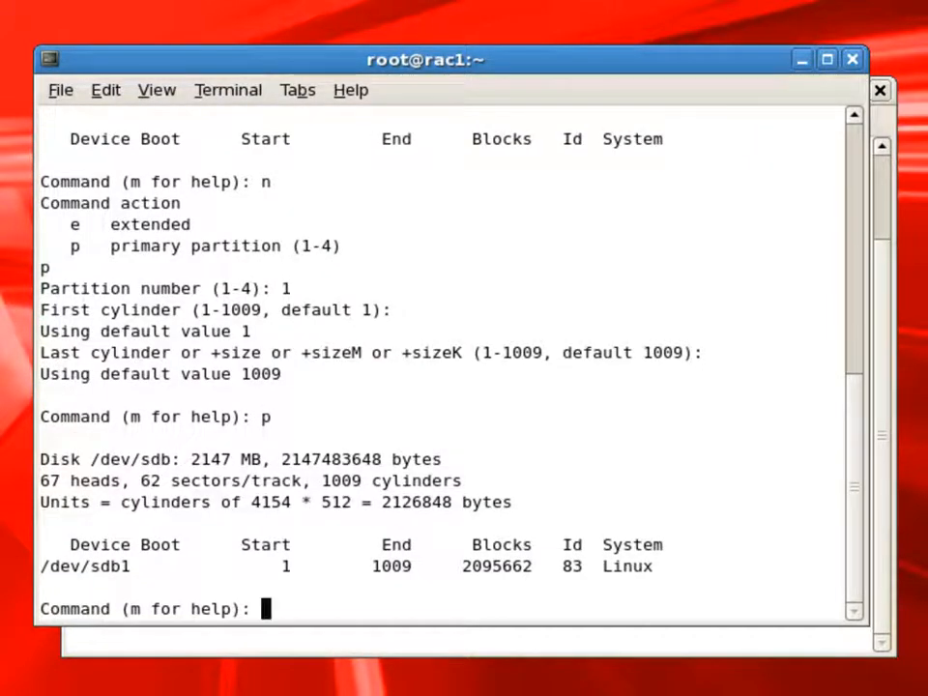
pyautogui.write('w')
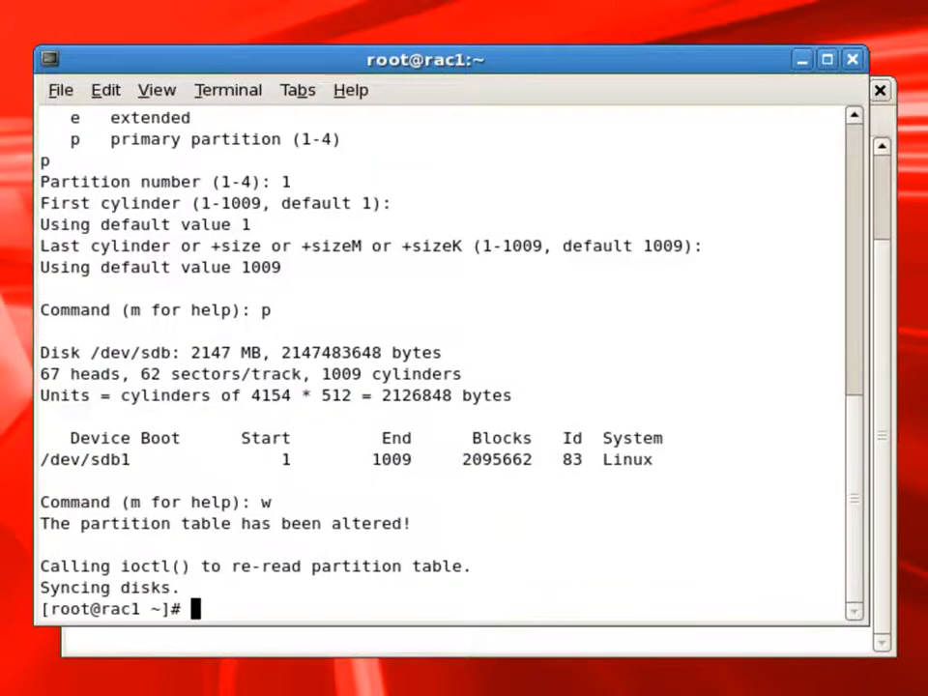
pyautogui.write('fdisk /dev/sdb')
pyautogui.write('n')
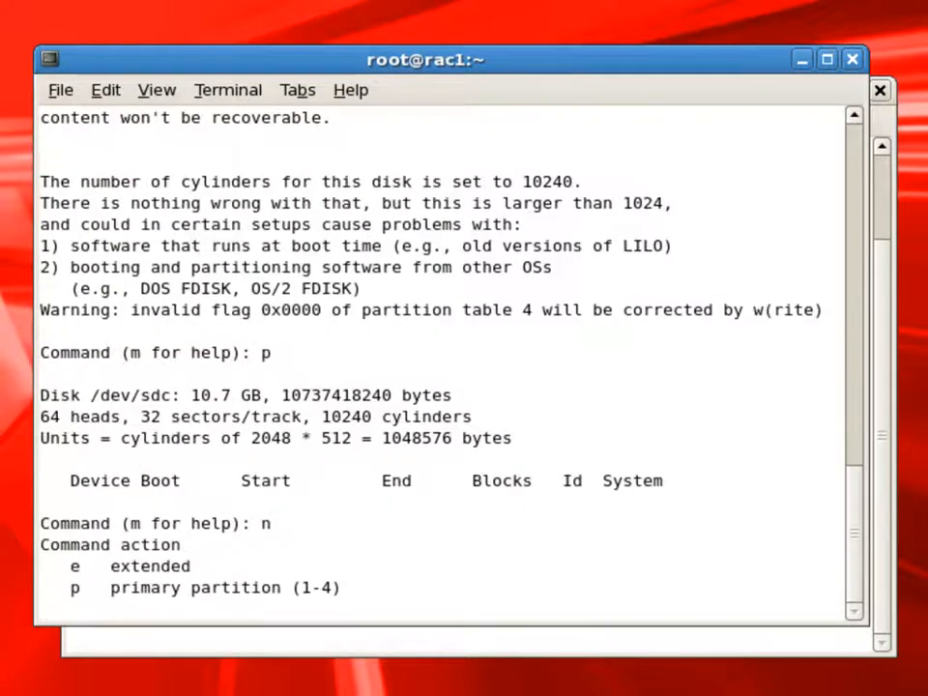
# Create full-disk primary partition 1 on /dev/sdc and /dev/sdd and write both tables
pyautogui.write('p')
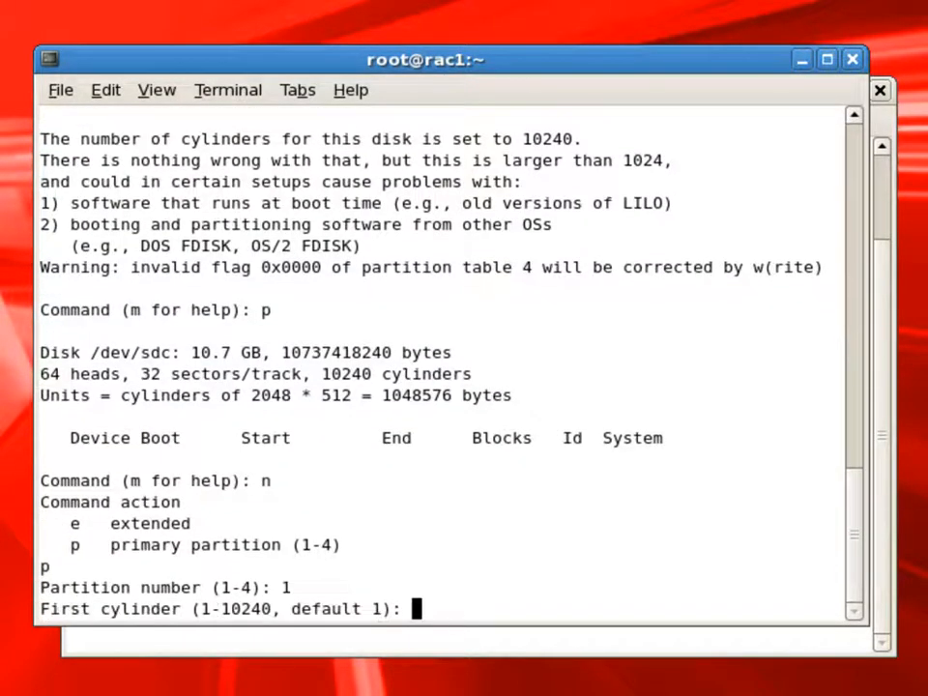
pyautogui.press('Return')
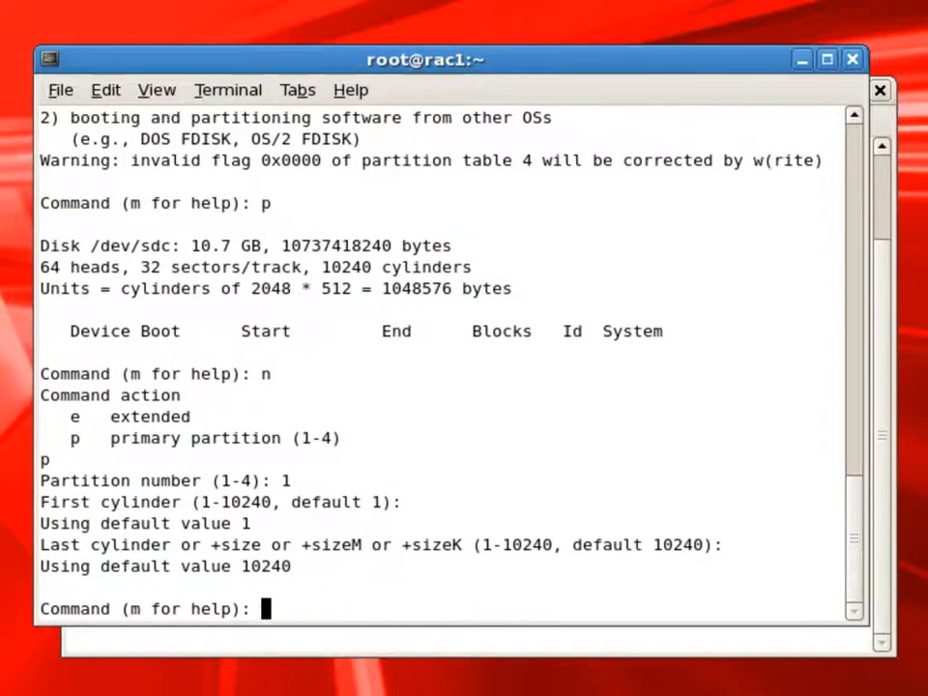
pyautogui.write('p')
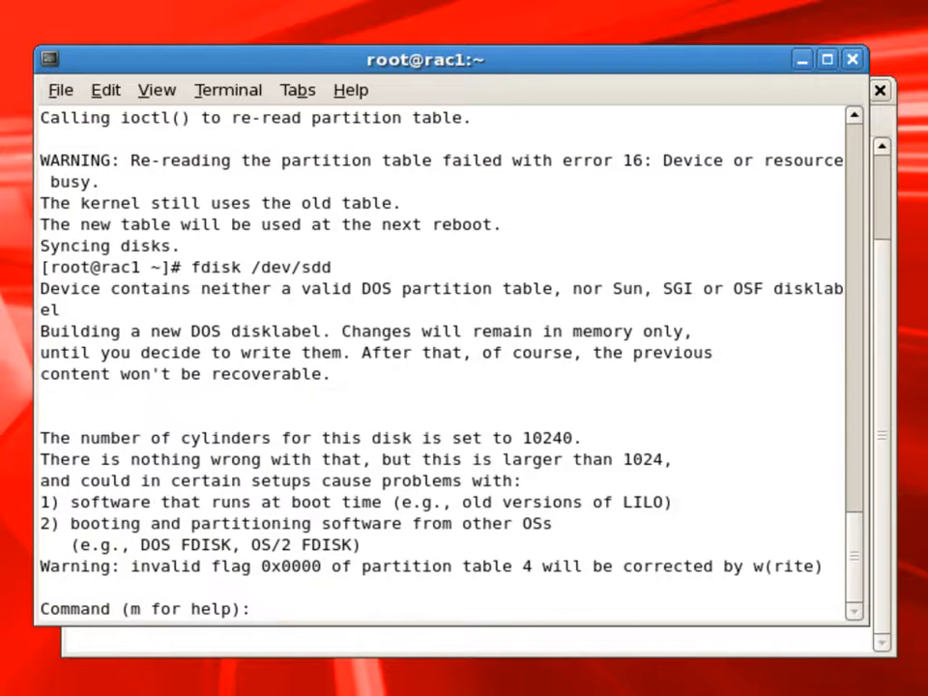
pyautogui.write('p')
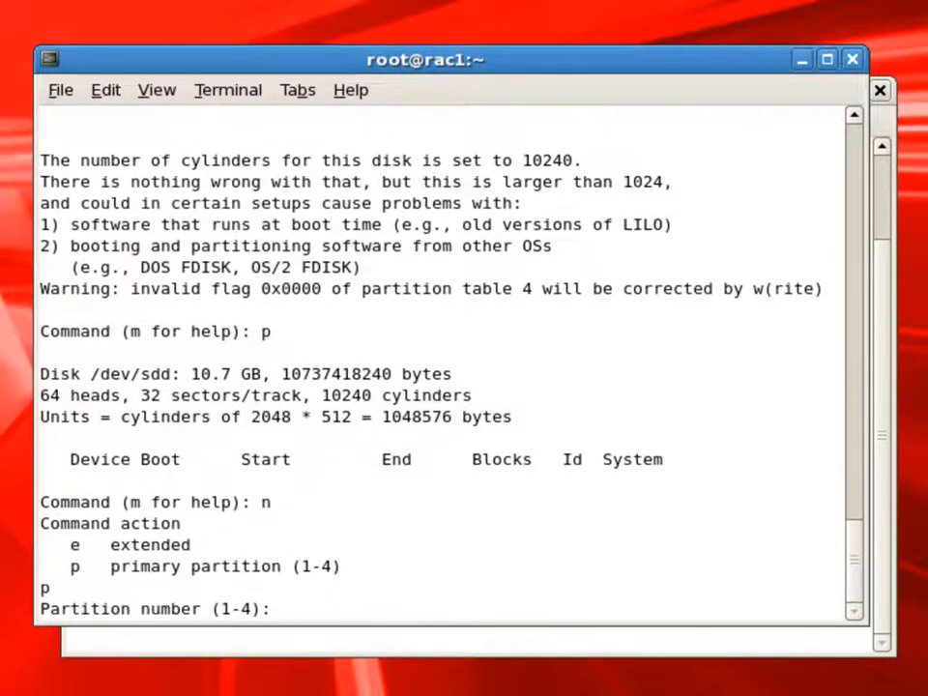
pyautogui.write('1')
pyautogui.write('ls /')
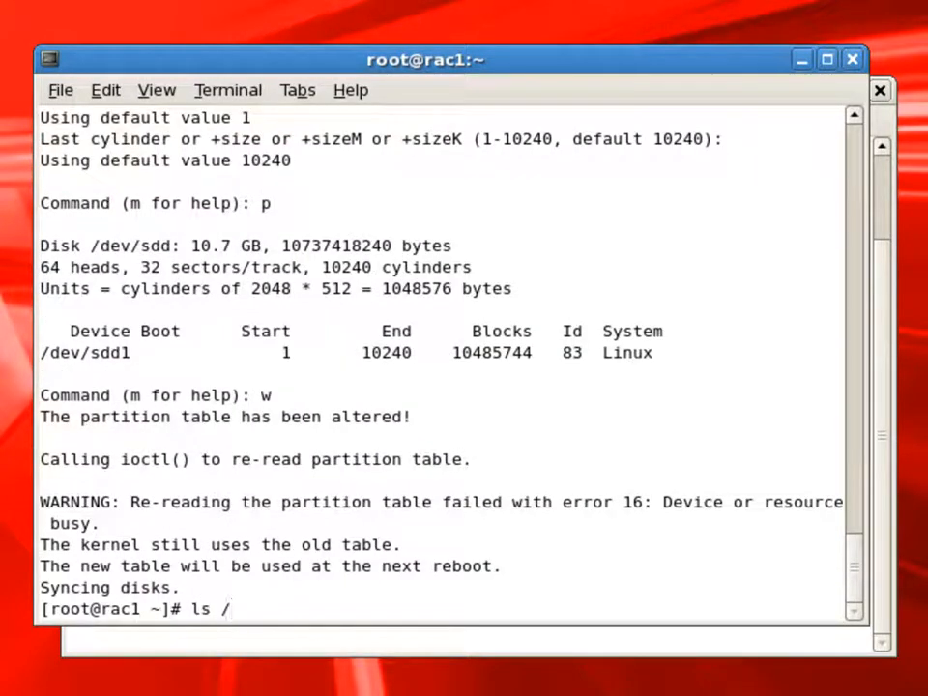
# List /dev/sd* to confirm the new sdb1, sdc1 and sdd1 partitions
pyautogui.write('dev/sd')
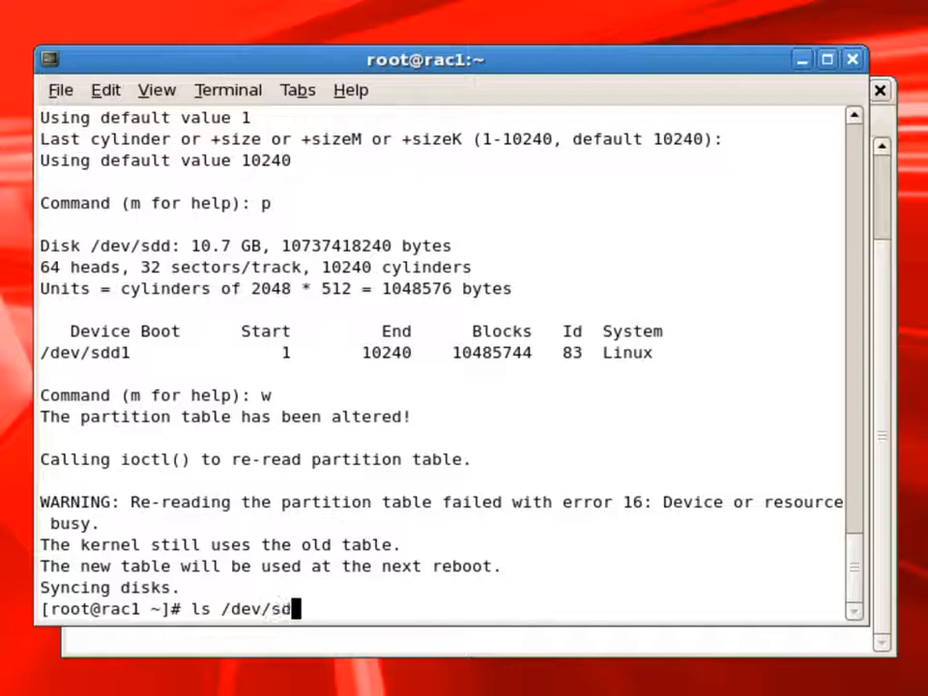
pyautogui.write('*')
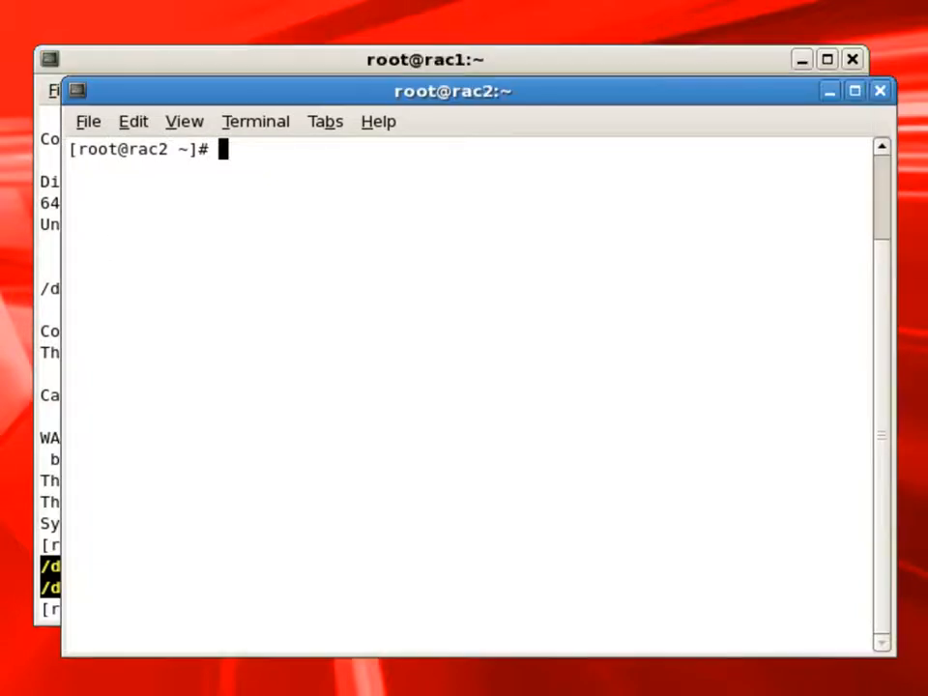
# List the /dev/sd* devices on rac2 to confirm sdb, sdc and sdd are present
pyautogui.write('ls')
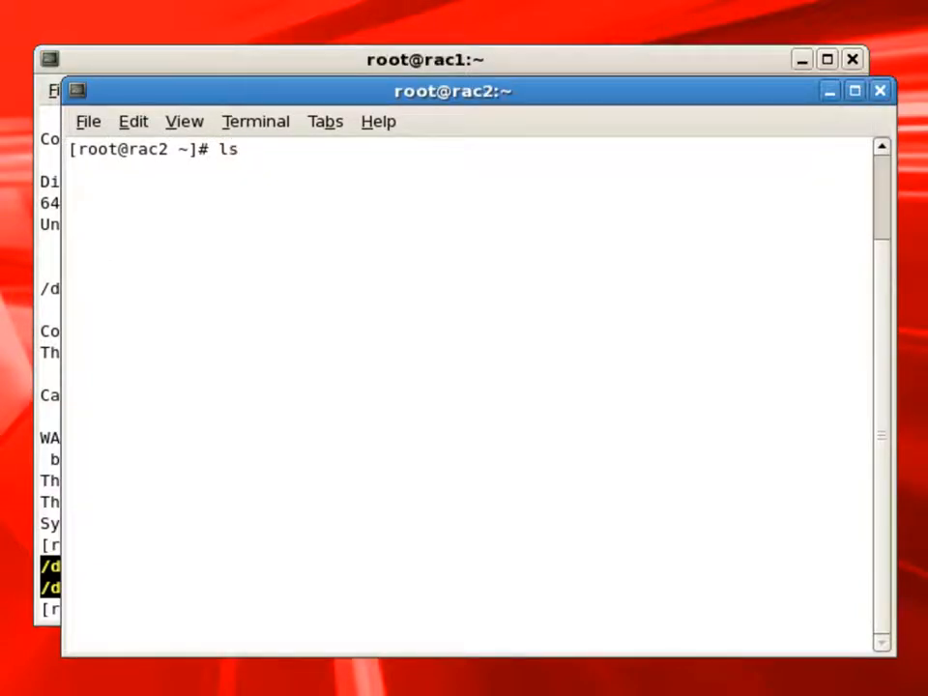
pyautogui.write('/dev/sd')
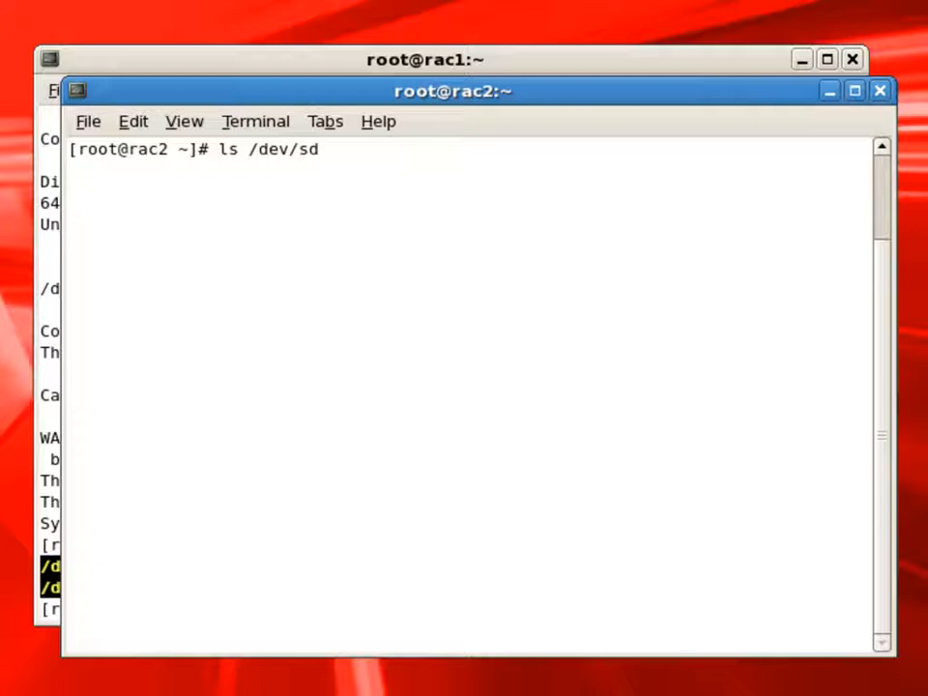
pyautogui.write('*')
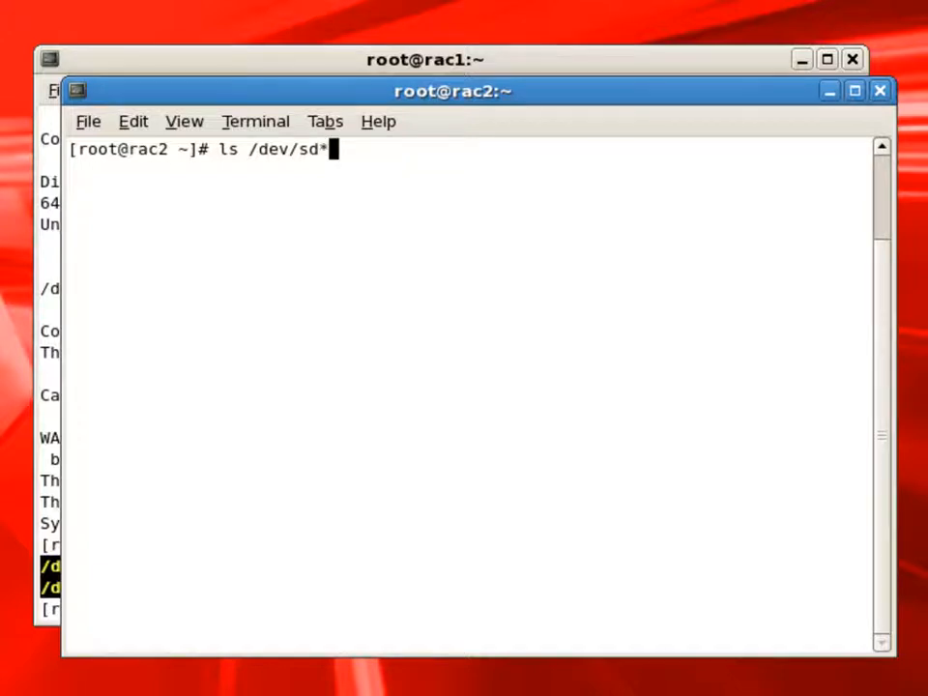
pyautogui.press('Return')
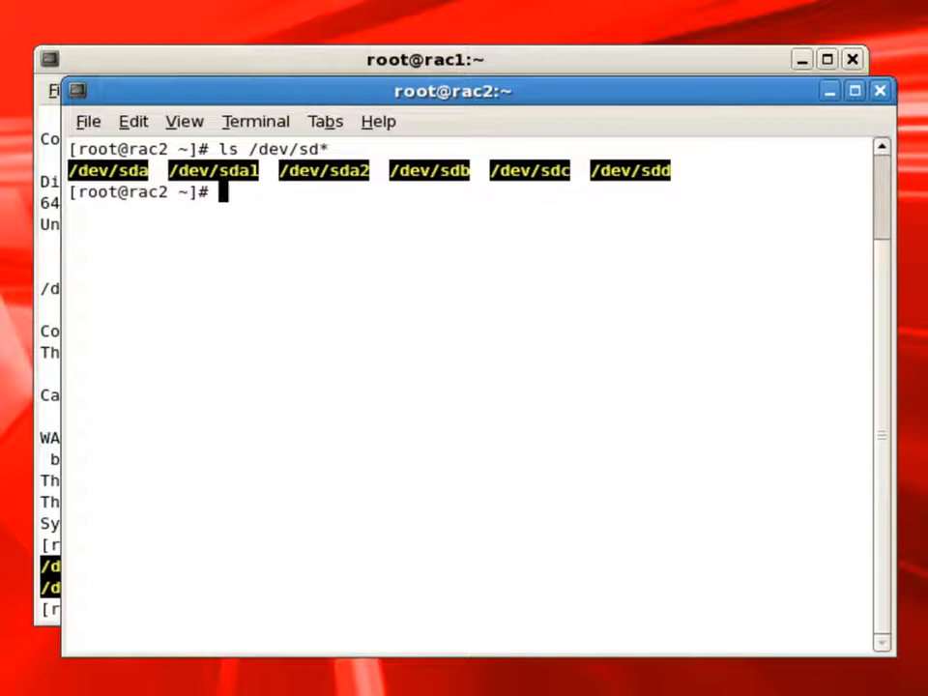
# Print the partition tables of sdb, sdc and sdd with fdisk on rac2, quitting each without changes
pyautogui.write('fdisk')
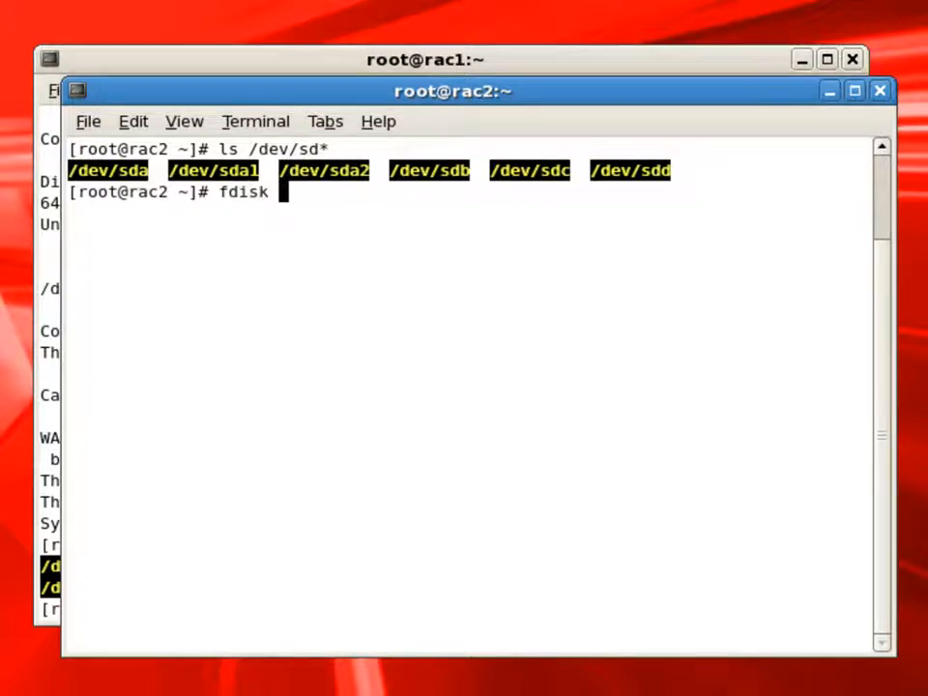
pyautogui.write('/dev')
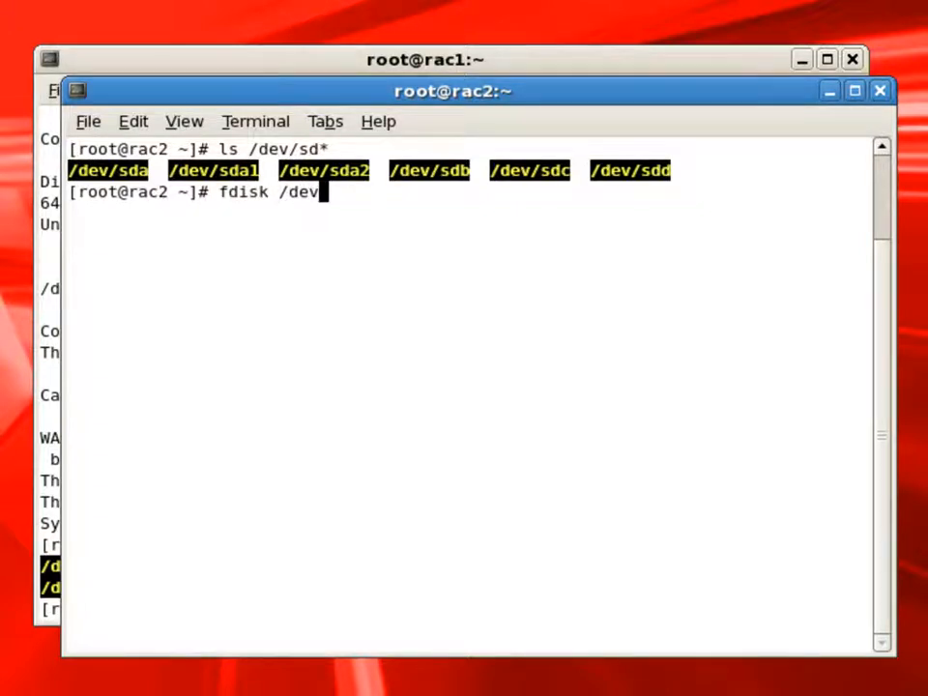
pyautogui.write('/sdb')
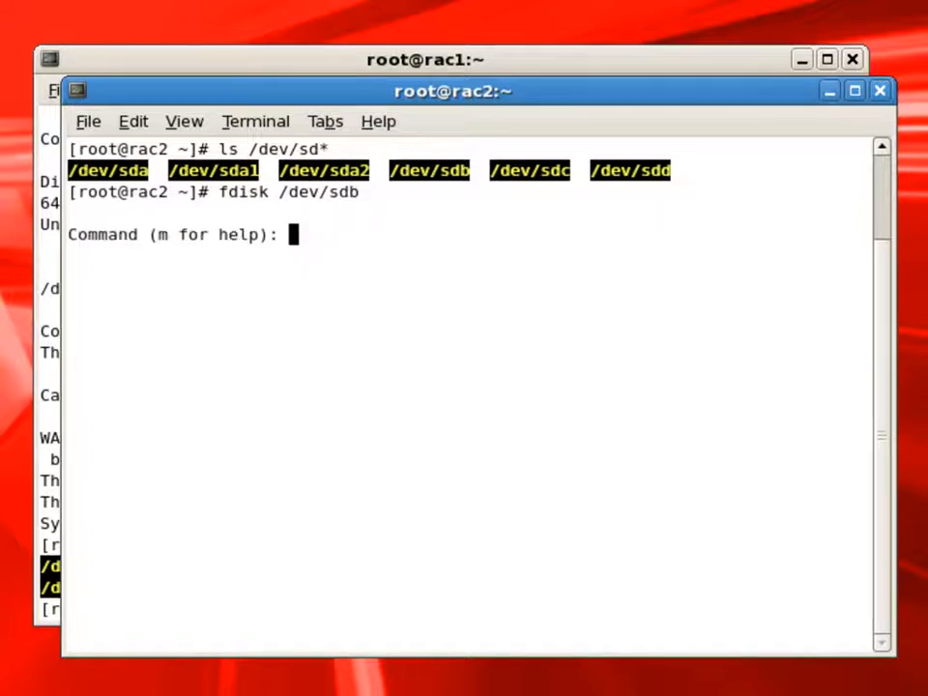
pyautogui.write('p')
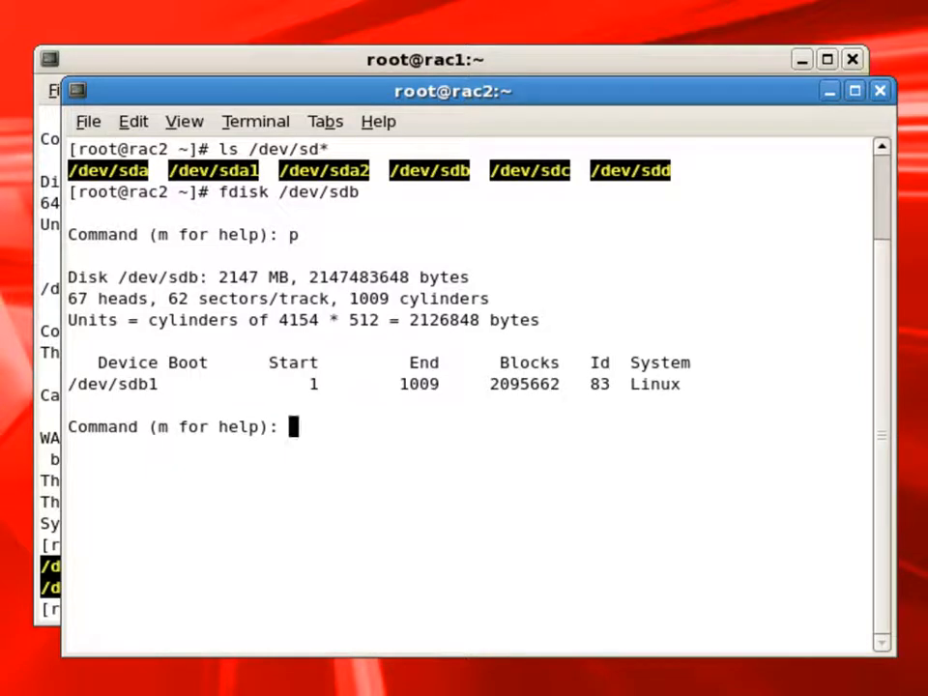
pyautogui.write('q')
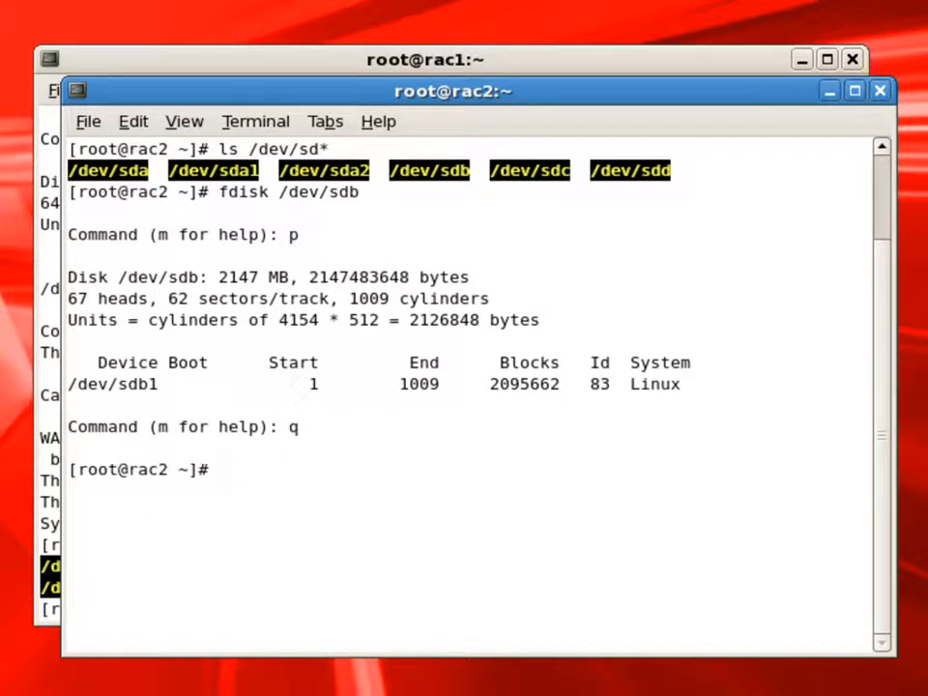
pyautogui.write('fdisk /dev/sdb')
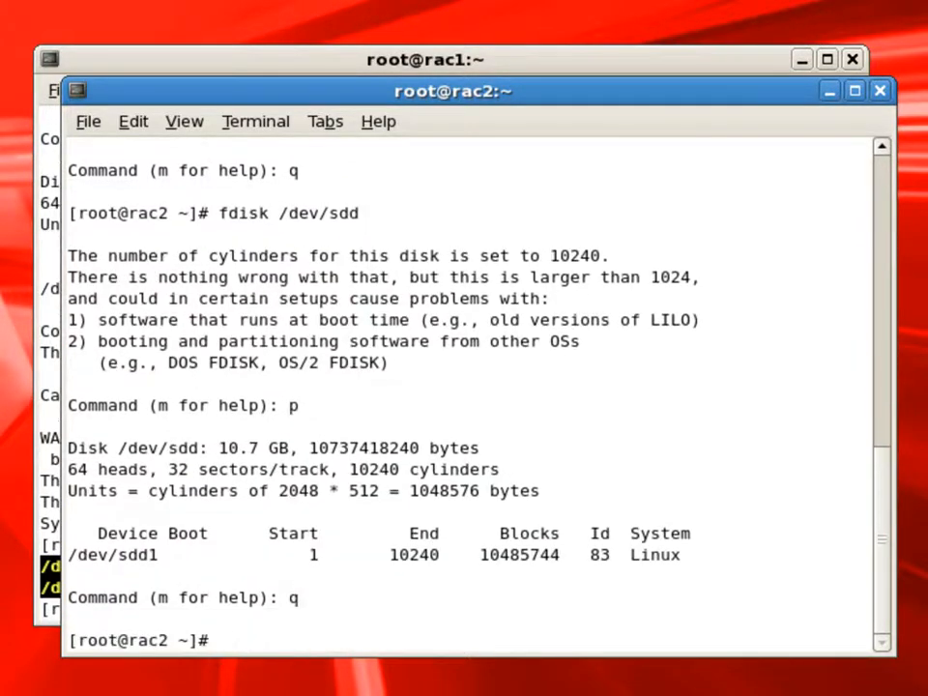
# List /dev/sd* again on rac2 to confirm the sdb1, sdc1 and sdd1 partitions
pyautogui.write('ls /dev')
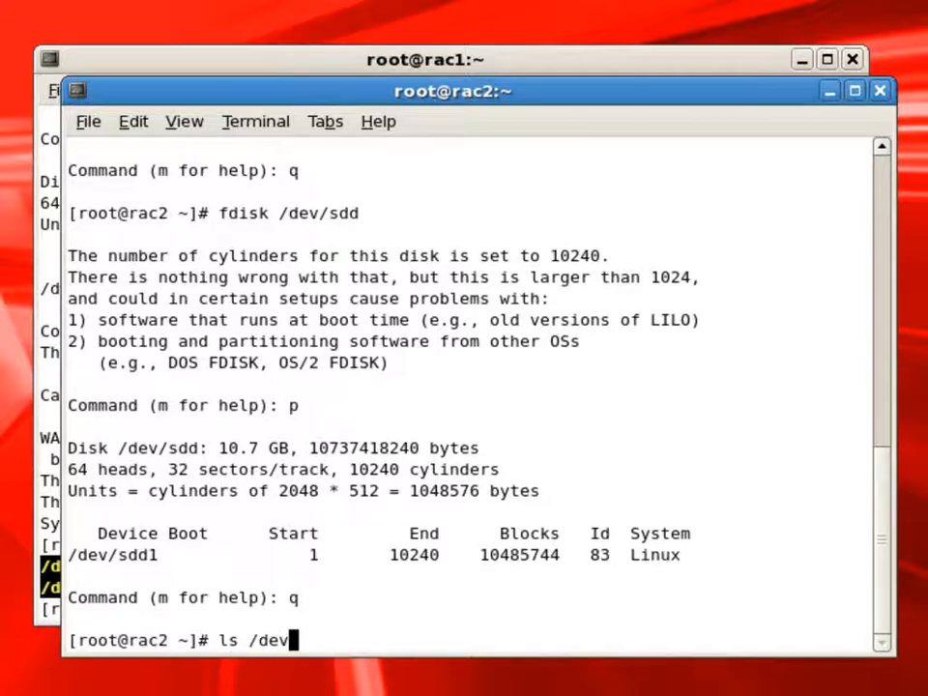
pyautogui.write('sd')
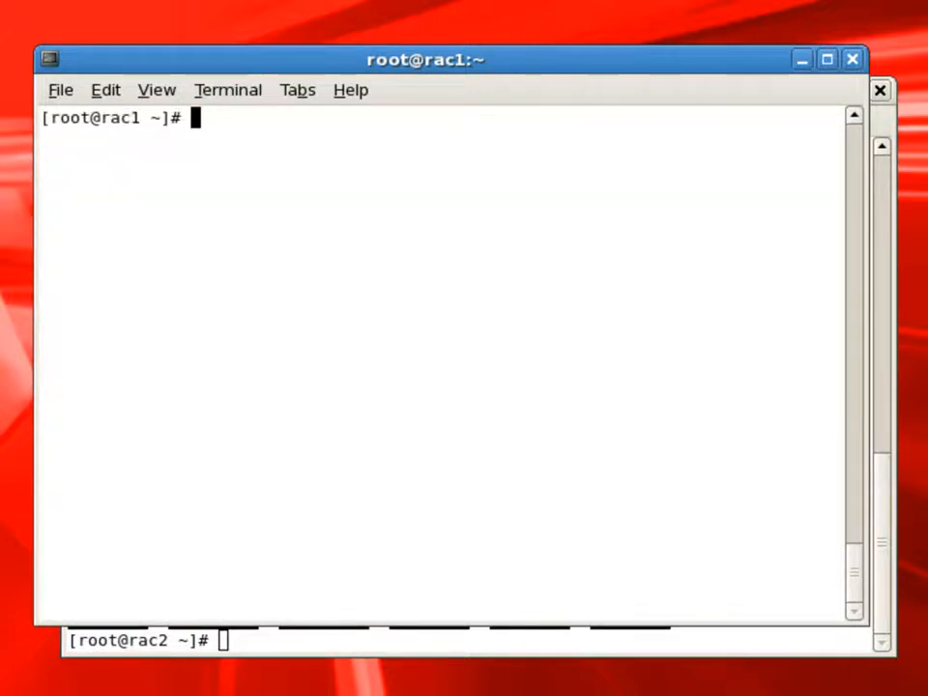
# Create ASM disks OCR on /dev/sdb1, DATA on /dev/sdc1 and FRA on /dev/sdd1 with oracleasm createdisk
pyautogui.write('oracle')
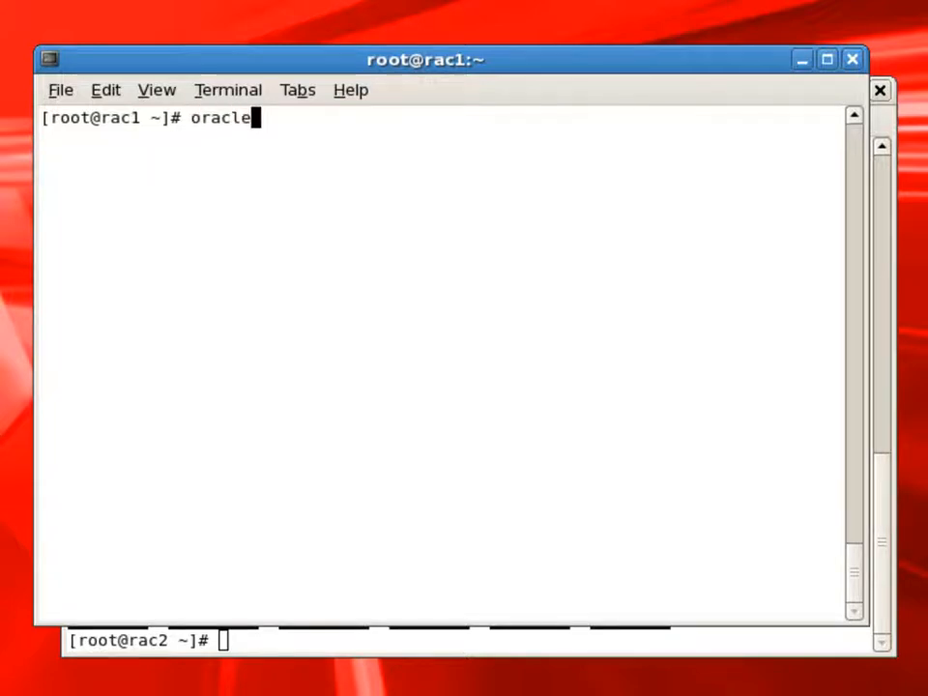
pyautogui.write('asm create')
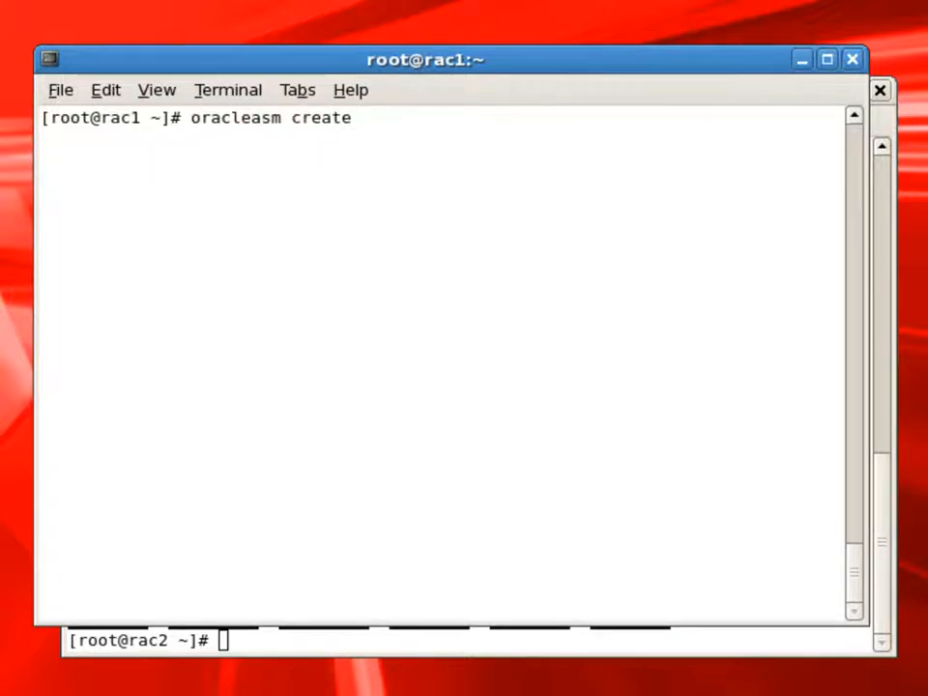
pyautogui.write('disk')
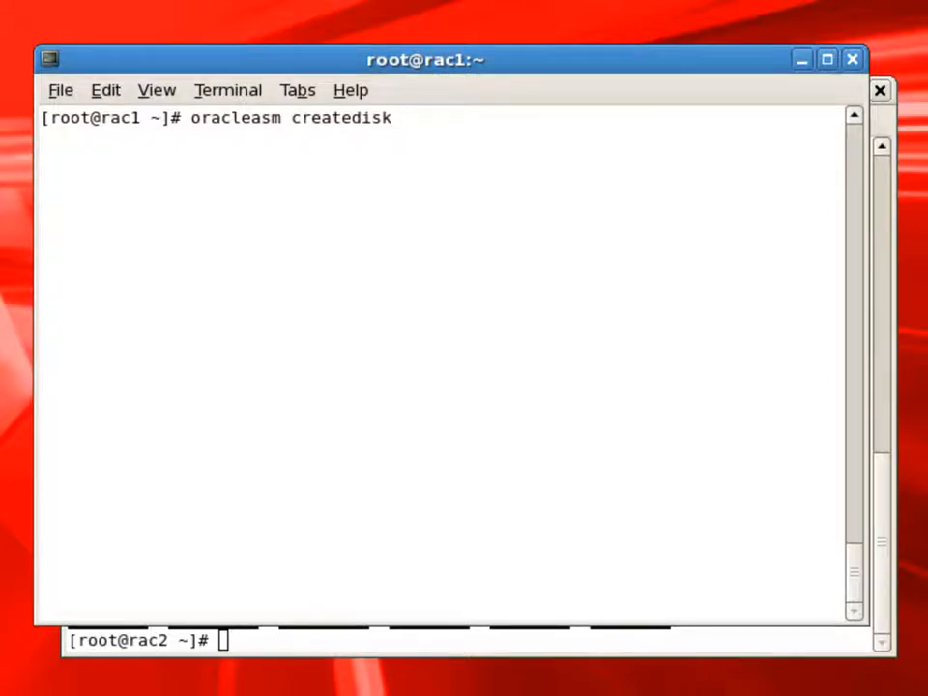
pyautogui.write('OCR /')
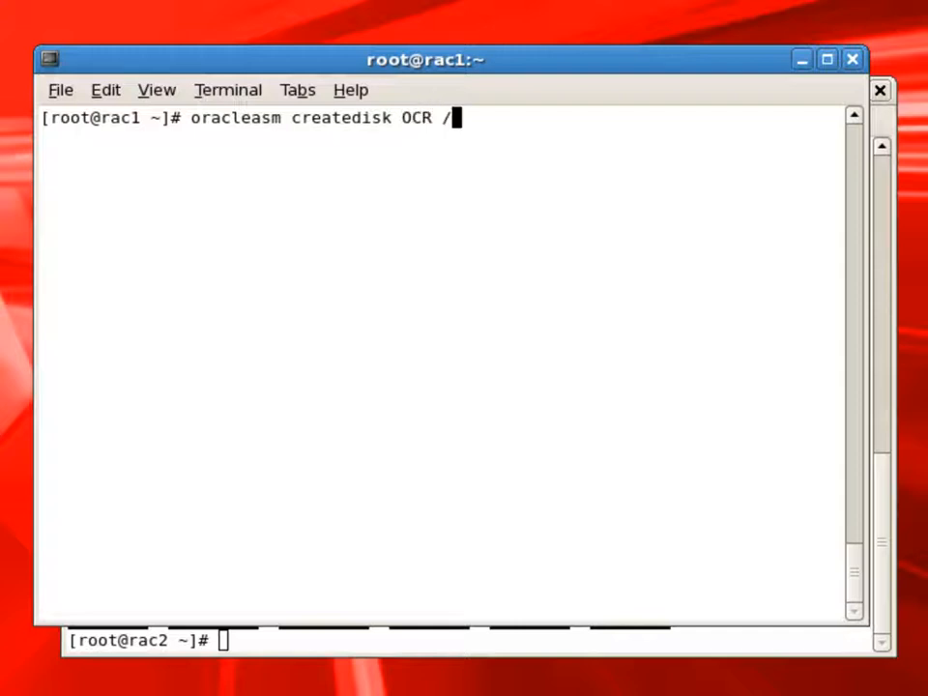
pyautogui.write('dev/sdb1')
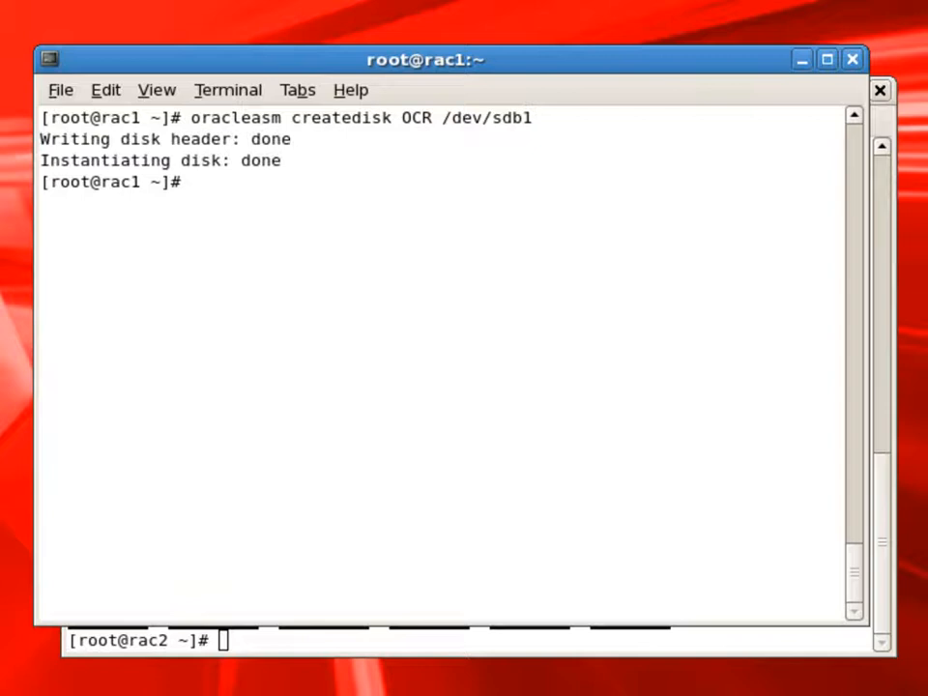
pyautogui.write('oracleasm createdisk OCR /dev/sdb1')
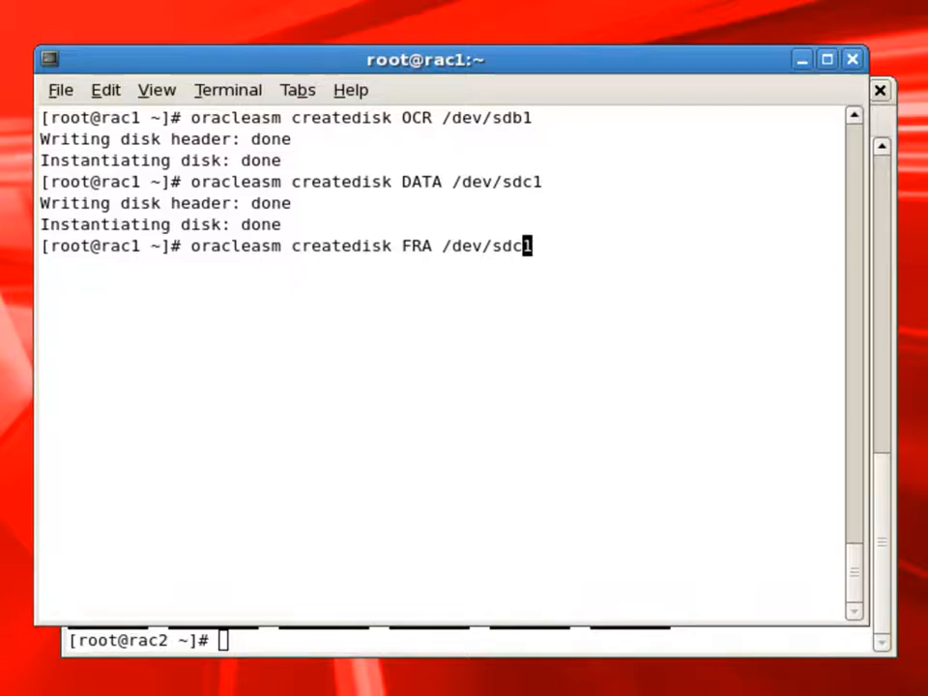
pyautogui.press('Return')
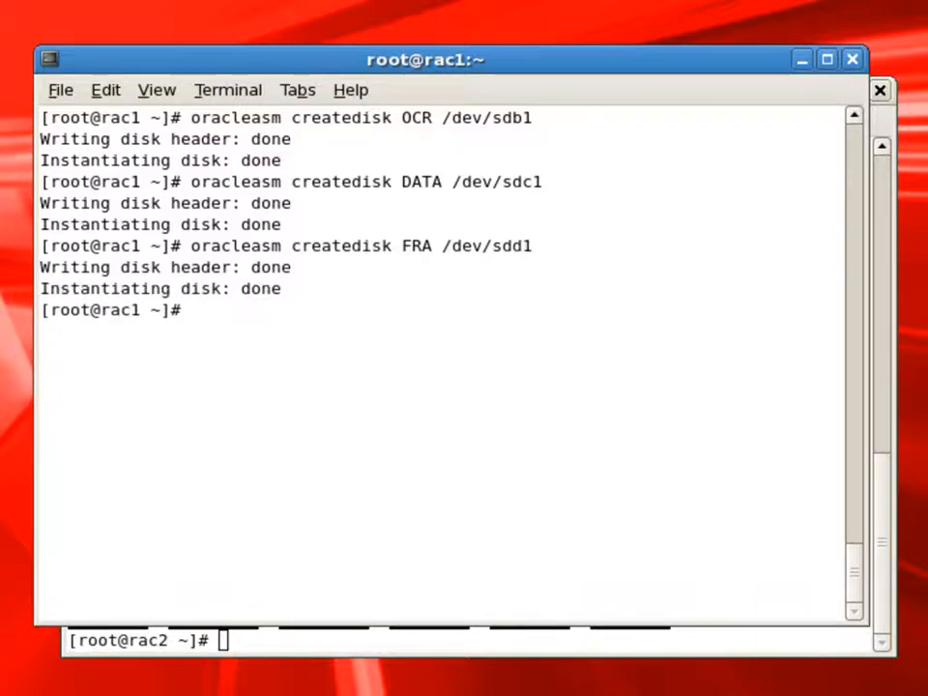
# Rescan and list the ASM disks on rac1, showing OCR, DATA and FRA, then clear the screen
pyautogui.write('oracleasm scandisks')
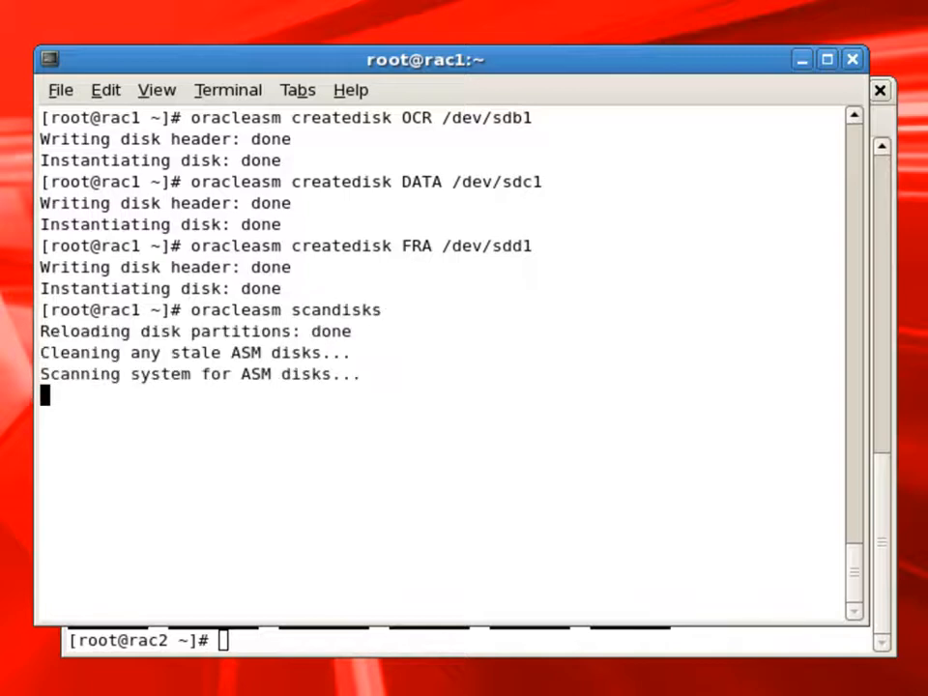
pyautogui.write('oracle')
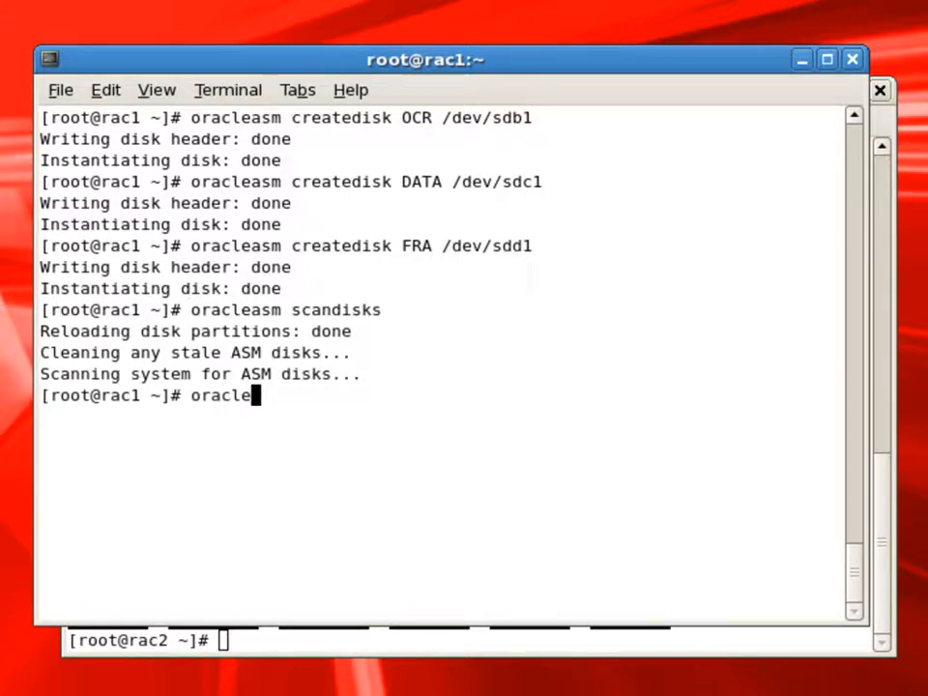
pyautogui.write('asm listd')
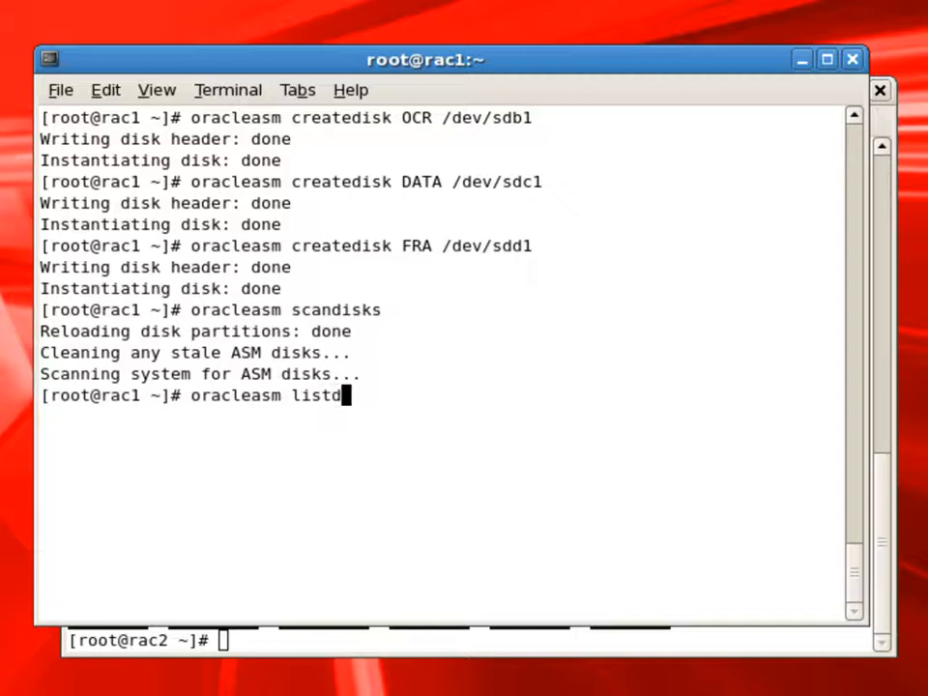
pyautogui.press('Return')
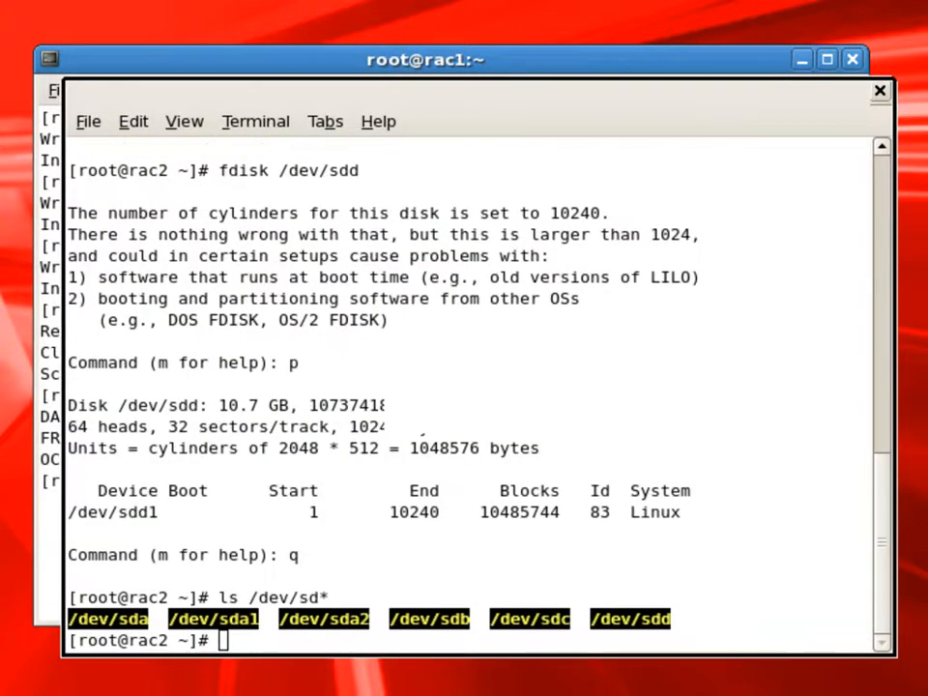
pyautogui.write('cl')
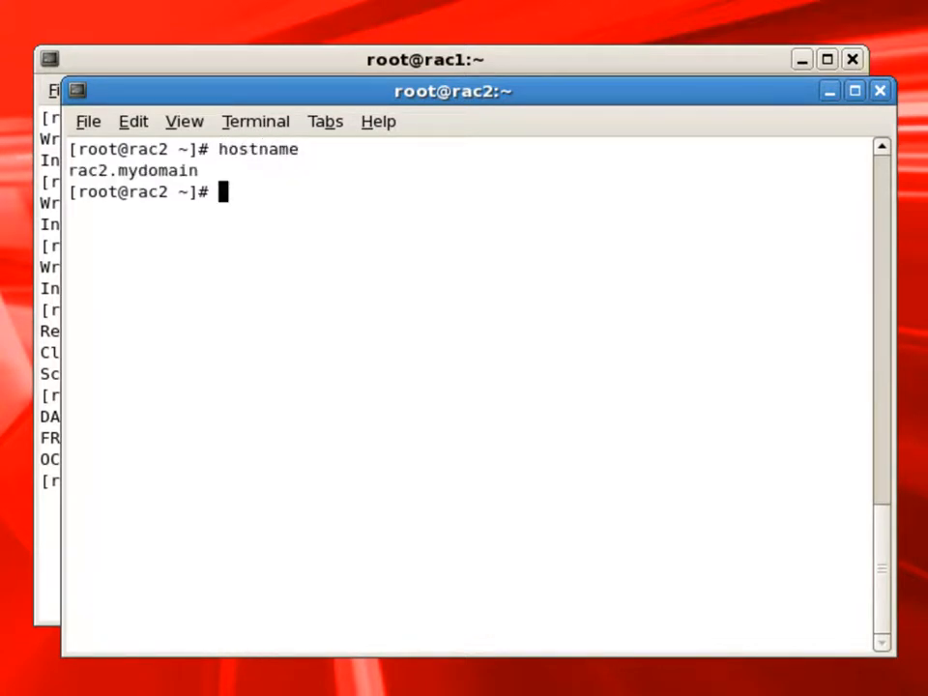
# Scan rac2 for ASM disks and list them, showing OCR, DATA and FRA discovered
pyautogui.write('oracleasm l')
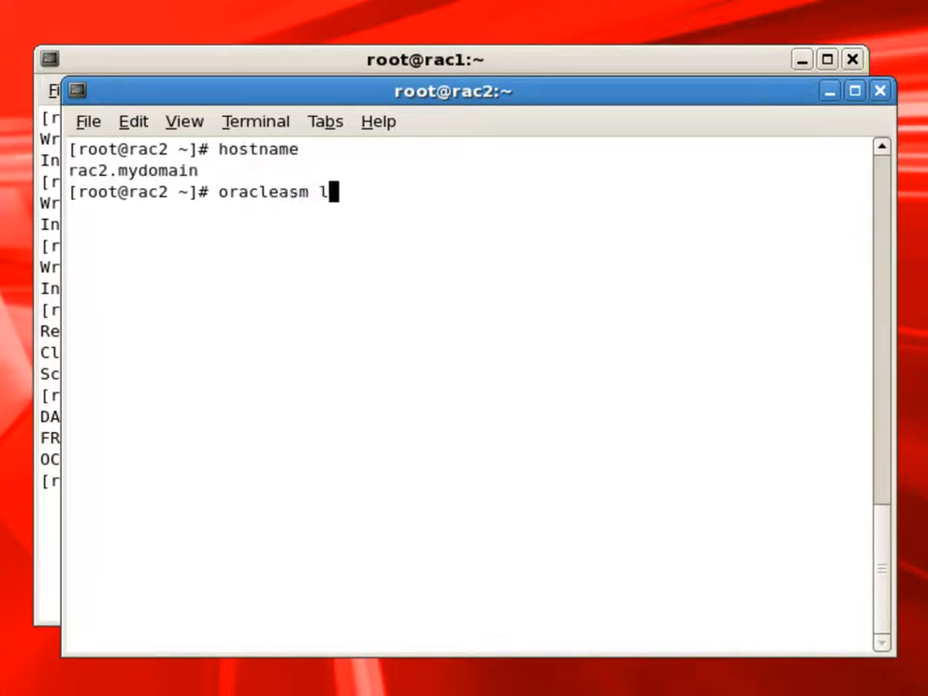
pyautogui.press('BackSpace')
pyautogui.write('scandisks')
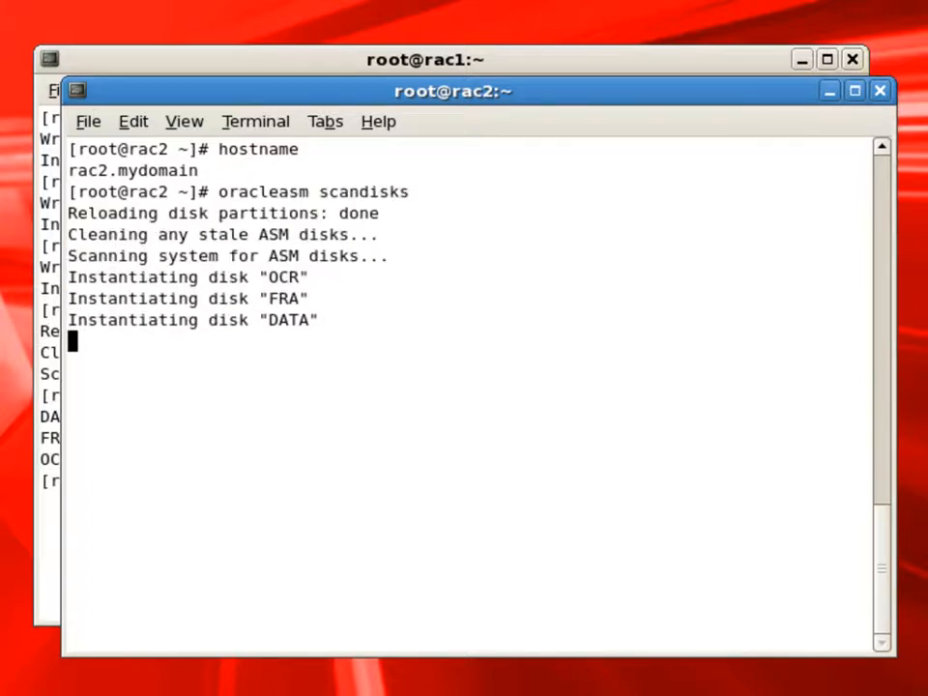
pyautogui.write('oracleasm listdisks')
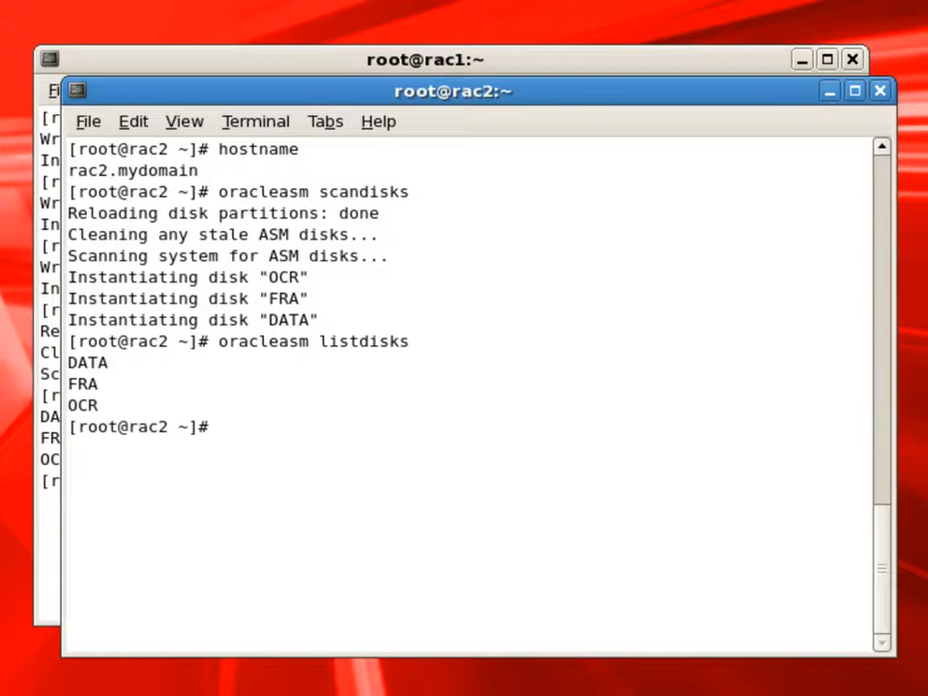
# List /dev/sd* on rac2 to confirm the partitions, then close both terminal windows
pyautogui.write('ls /')
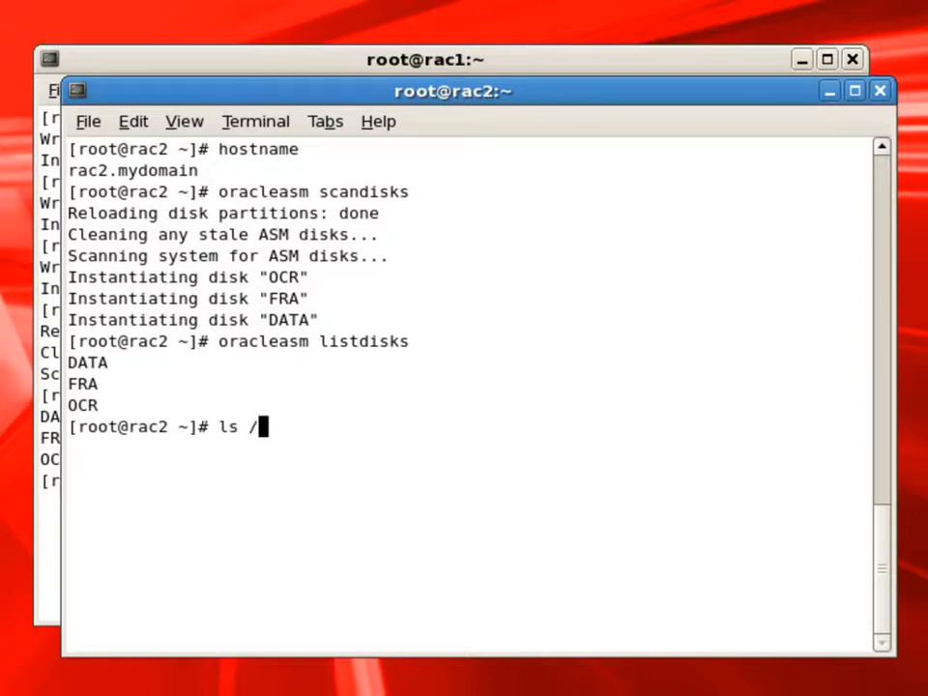
pyautogui.write('dev')
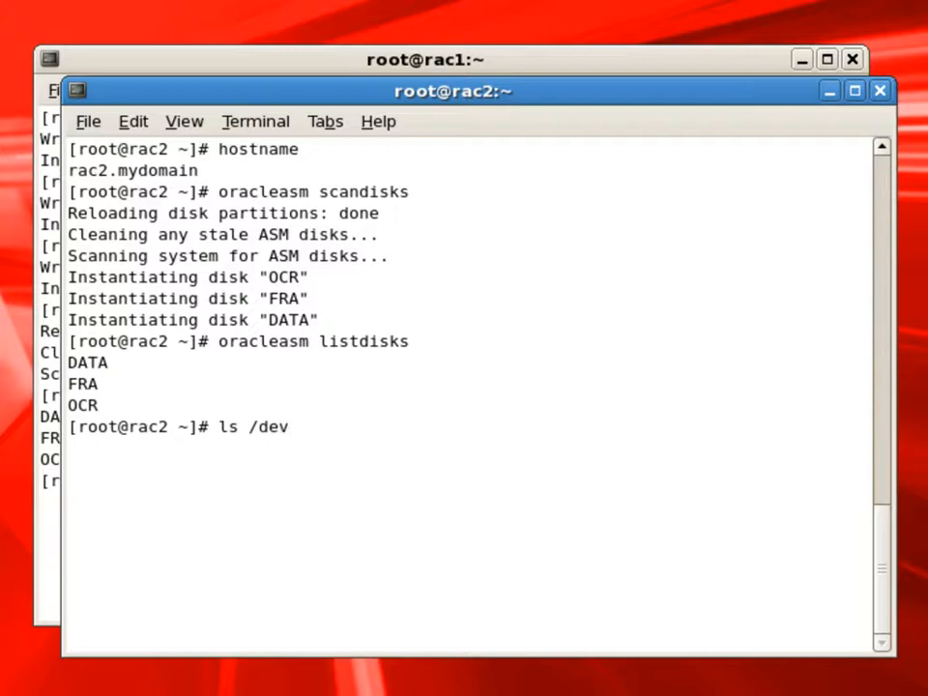
pyautogui.write('sd*')
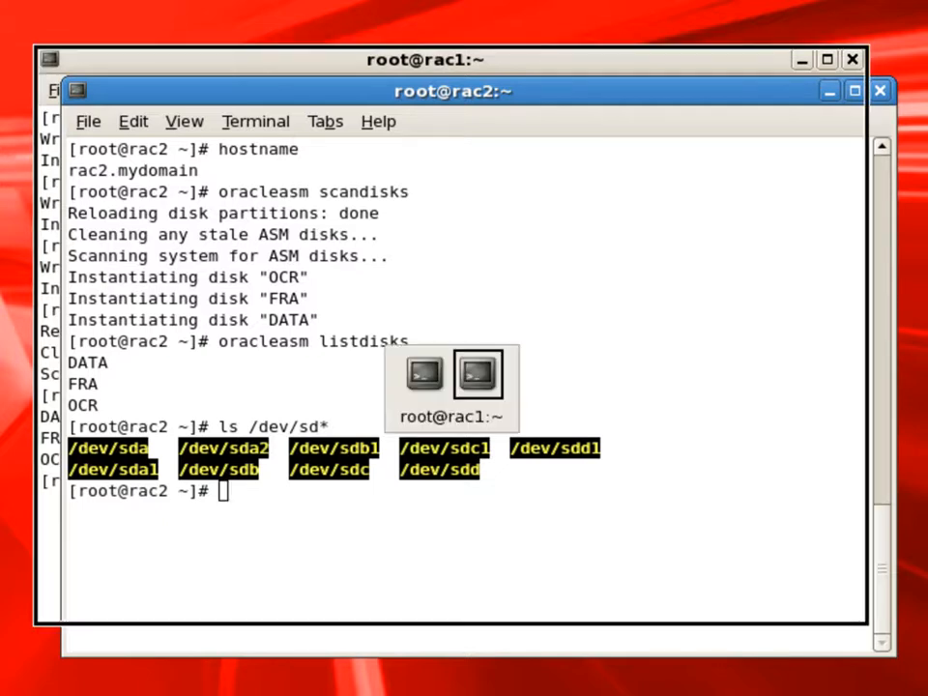
pyautogui.click(425, 59)
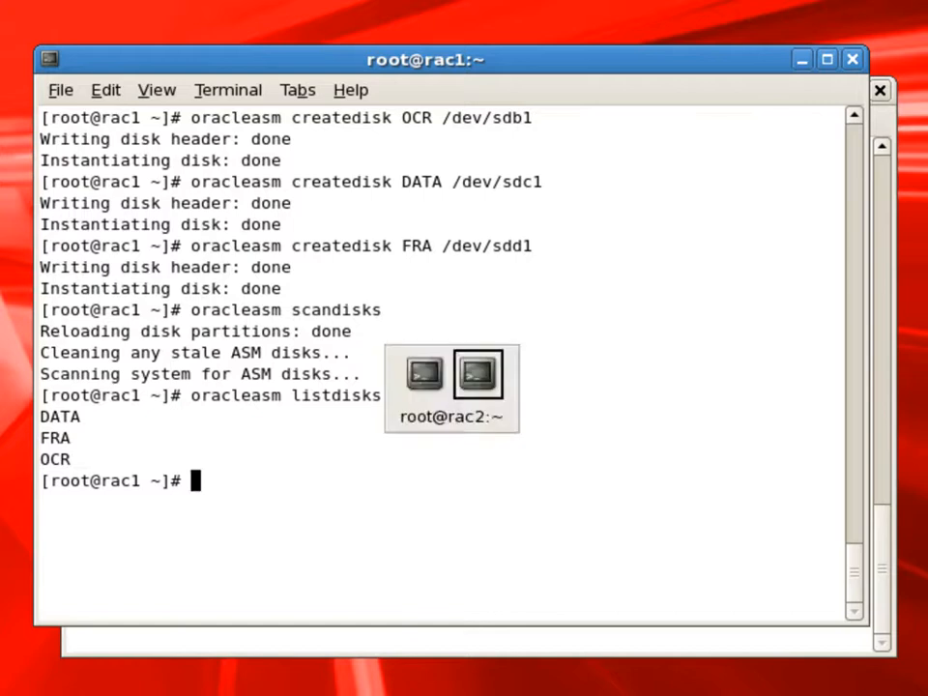
pyautogui.click(476, 374)
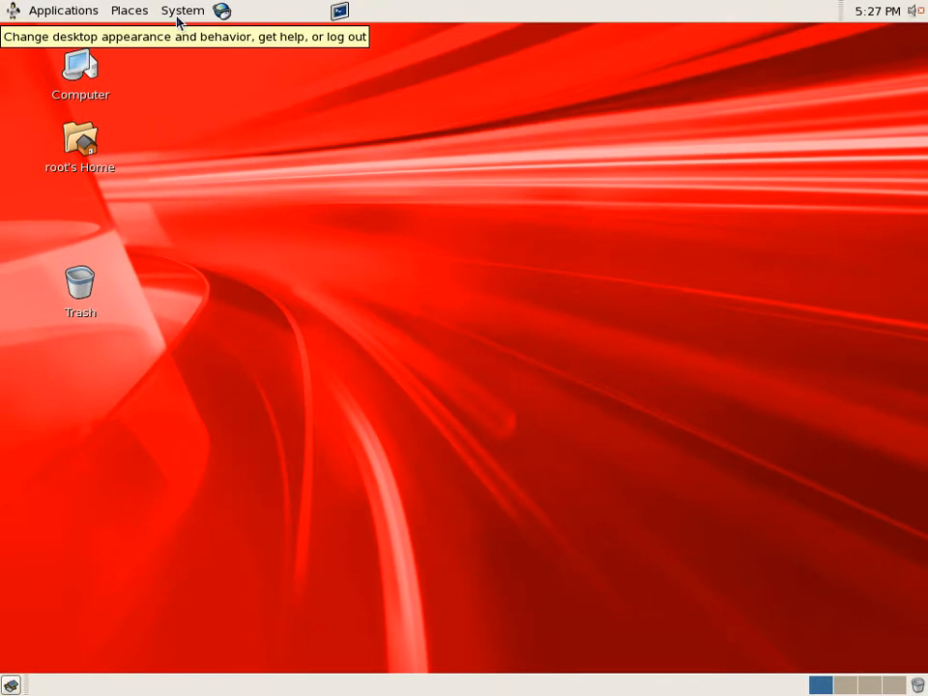
# Open the GNOME System menu to reach the Log Out and Shut Down options
pyautogui.click(182, 11)
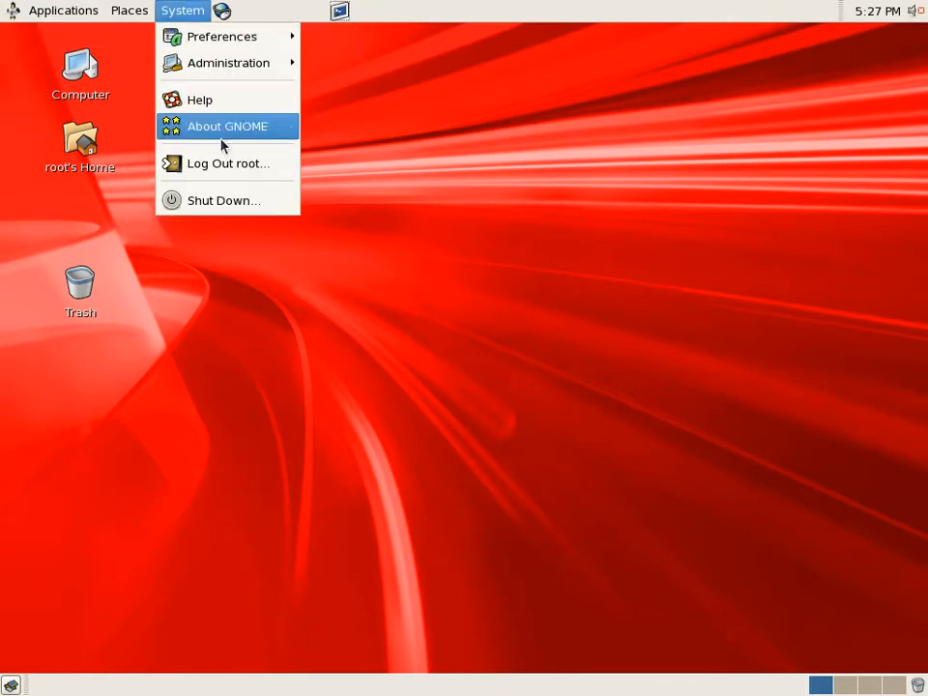